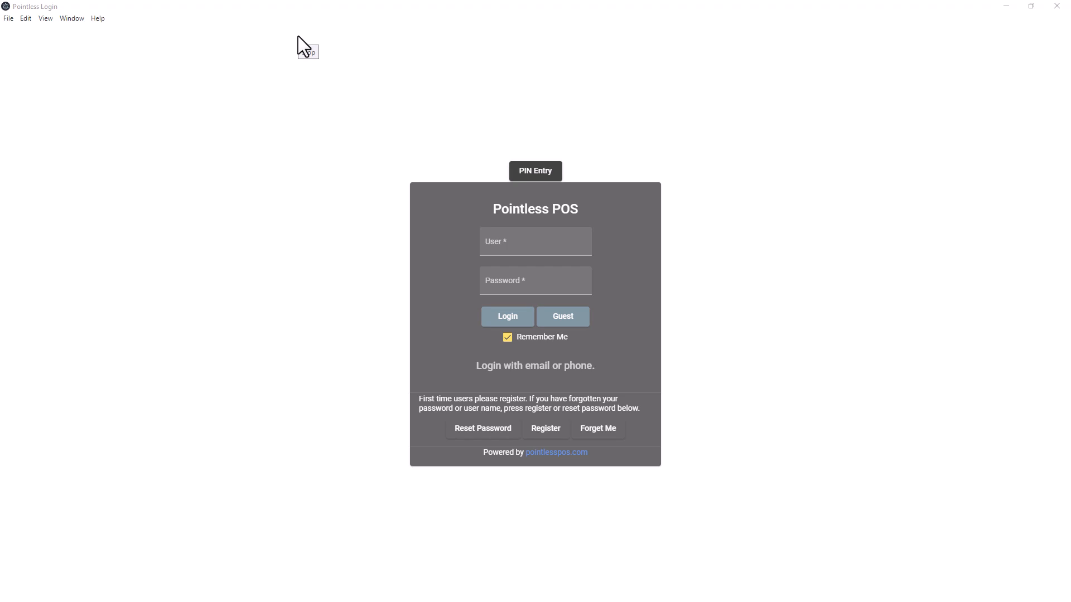
pyautogui.moveTo(338, 125)
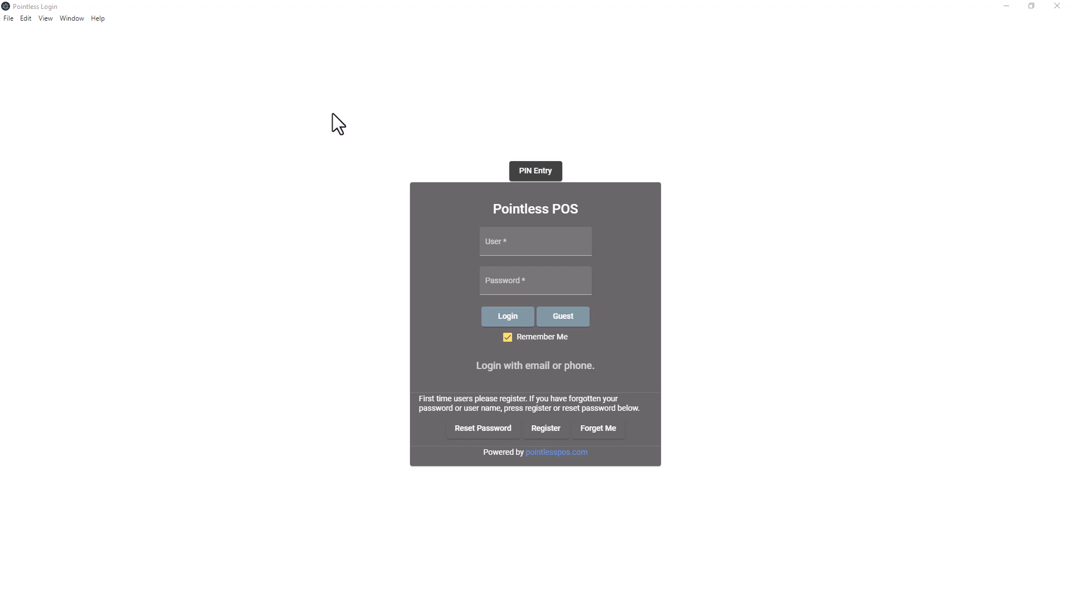
# Log in to Pointless POS, landing on Bell's cashier balance sheet with zero counts.
pyautogui.click(535, 171)
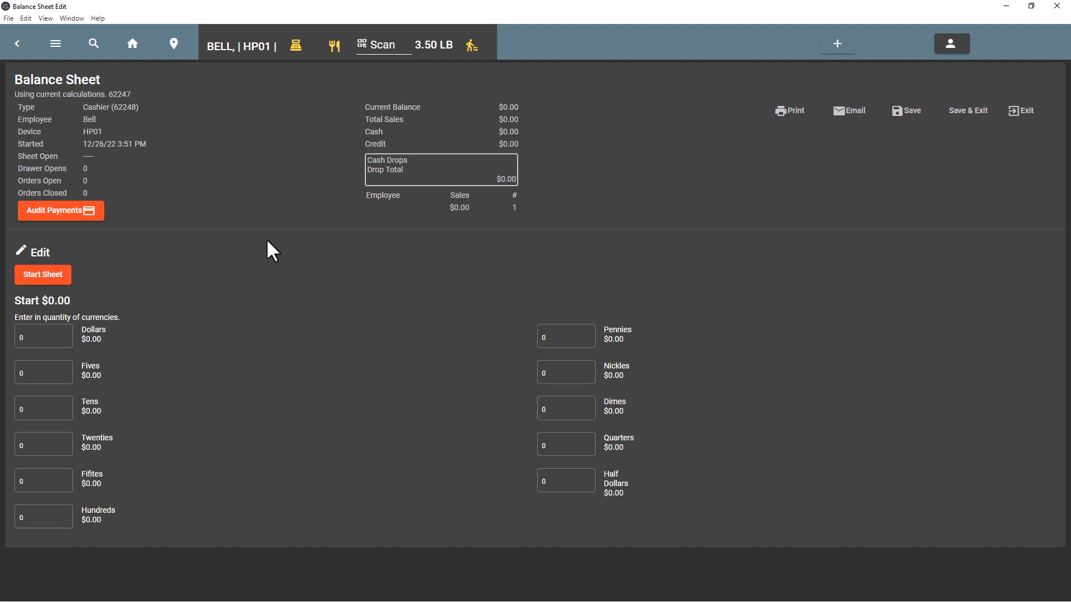
pyautogui.moveTo(253, 210)
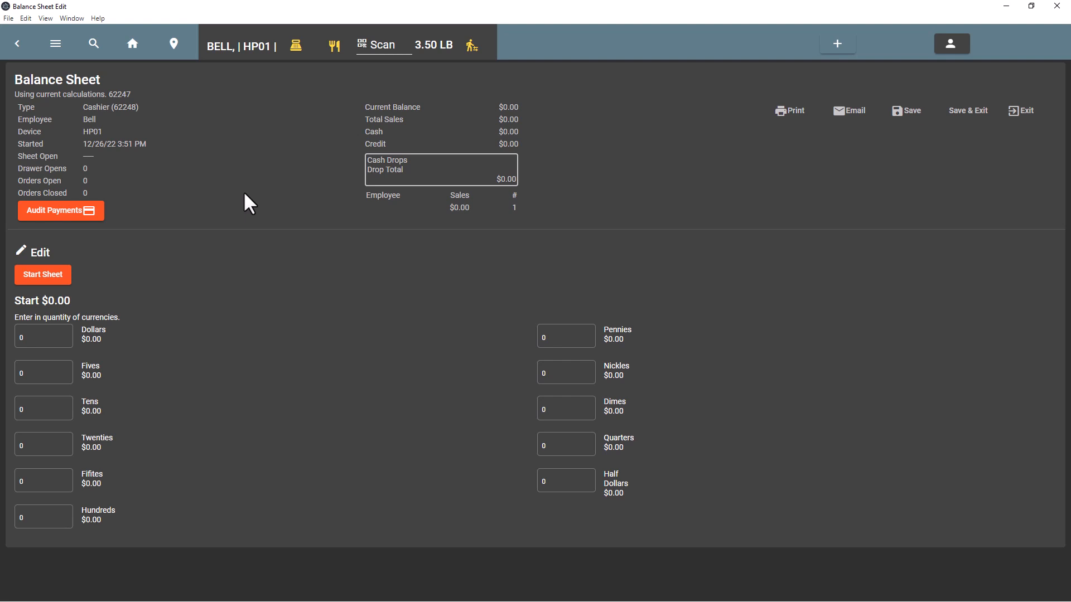
pyautogui.moveTo(240, 205)
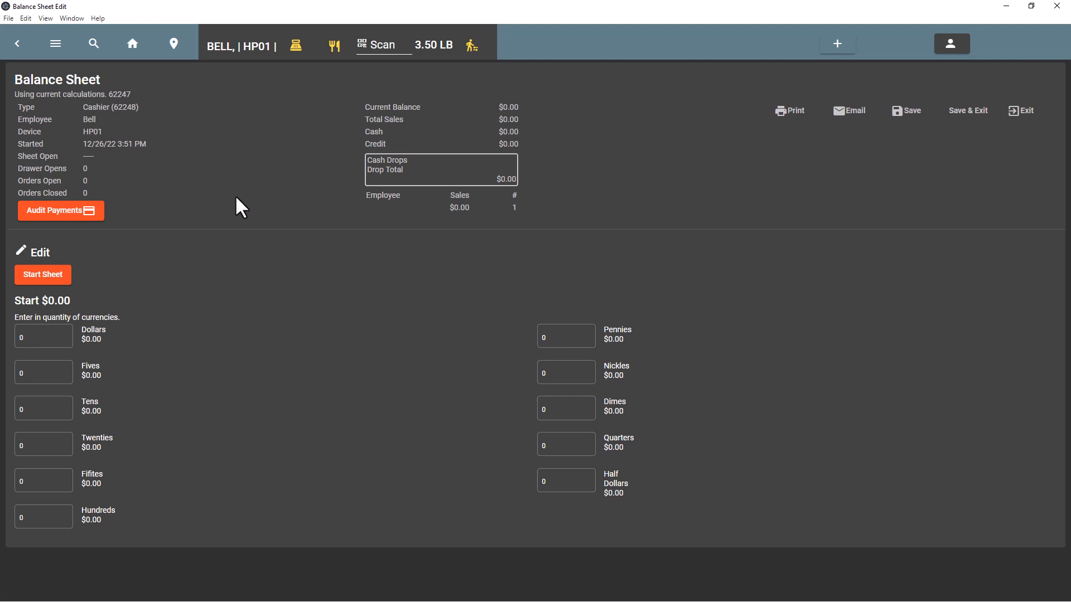
pyautogui.moveTo(170, 180)
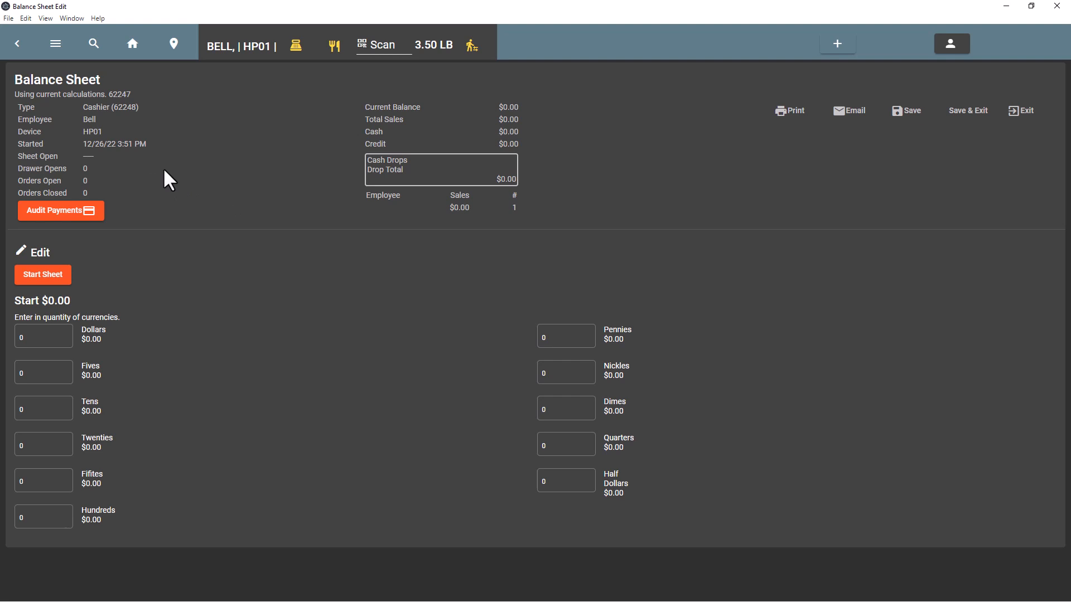
pyautogui.moveTo(83, 308)
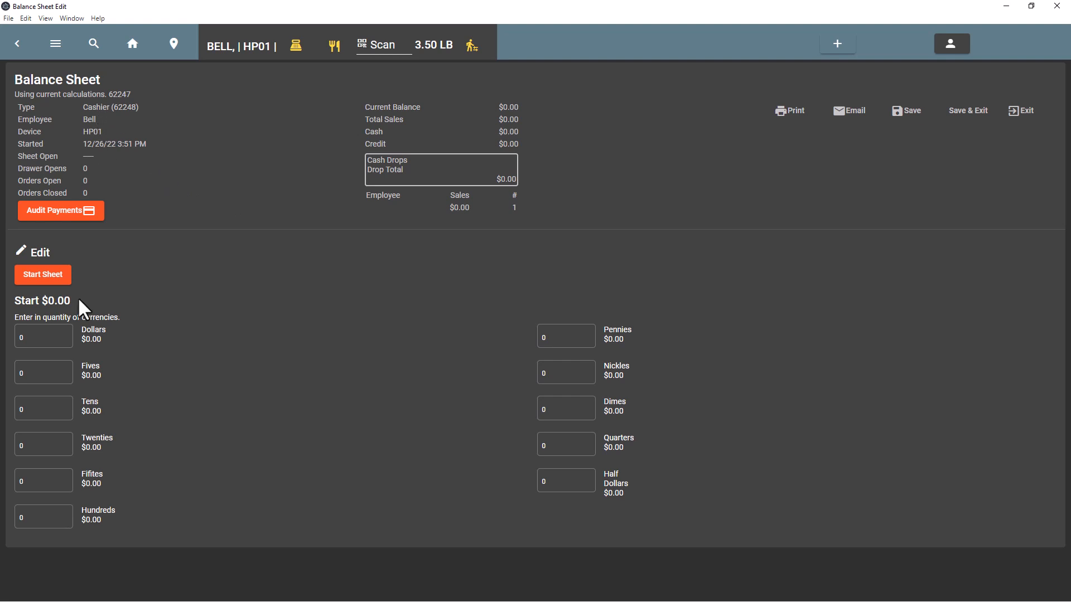
# Start the cashier's sheet and bring up the item search results list of menu items.
pyautogui.write('1')
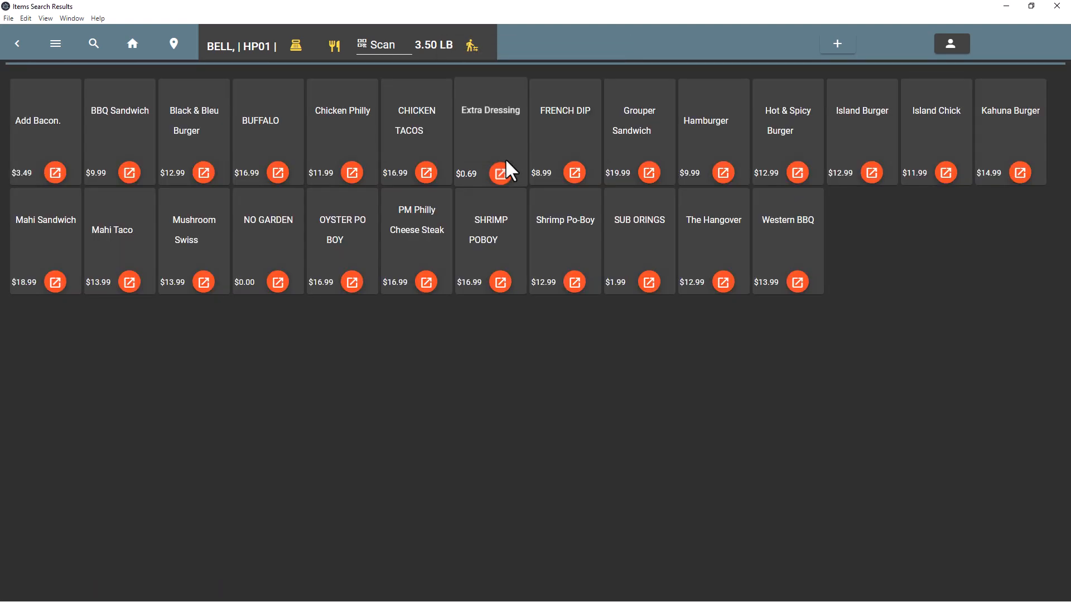
pyautogui.moveTo(639, 150)
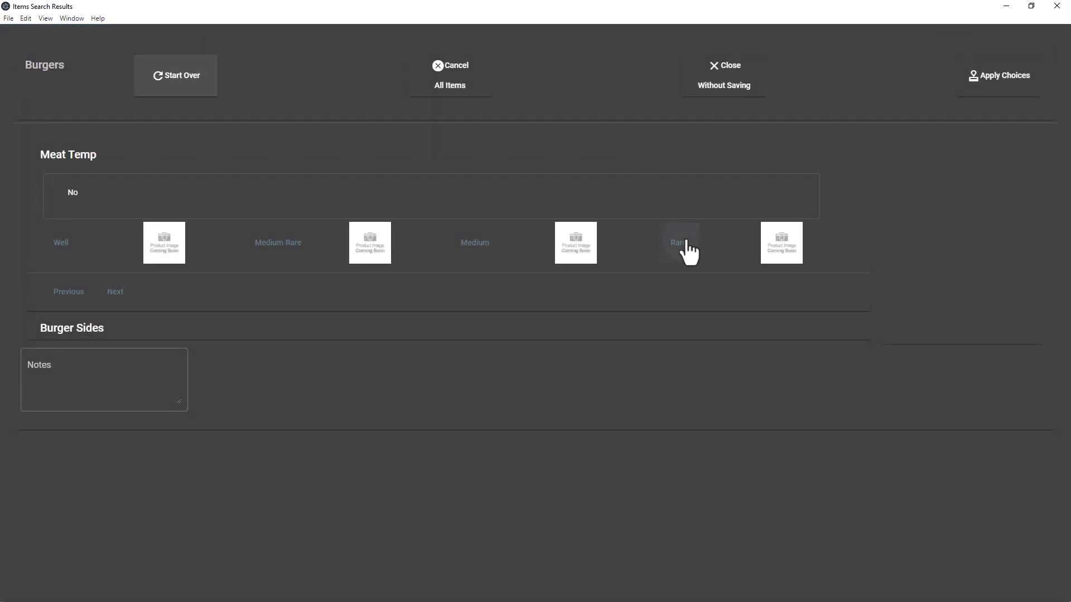
# Add a rare French Dip and a Shrimp Poboy, then check out the $29.37 dine-in order.
pyautogui.click(679, 243)
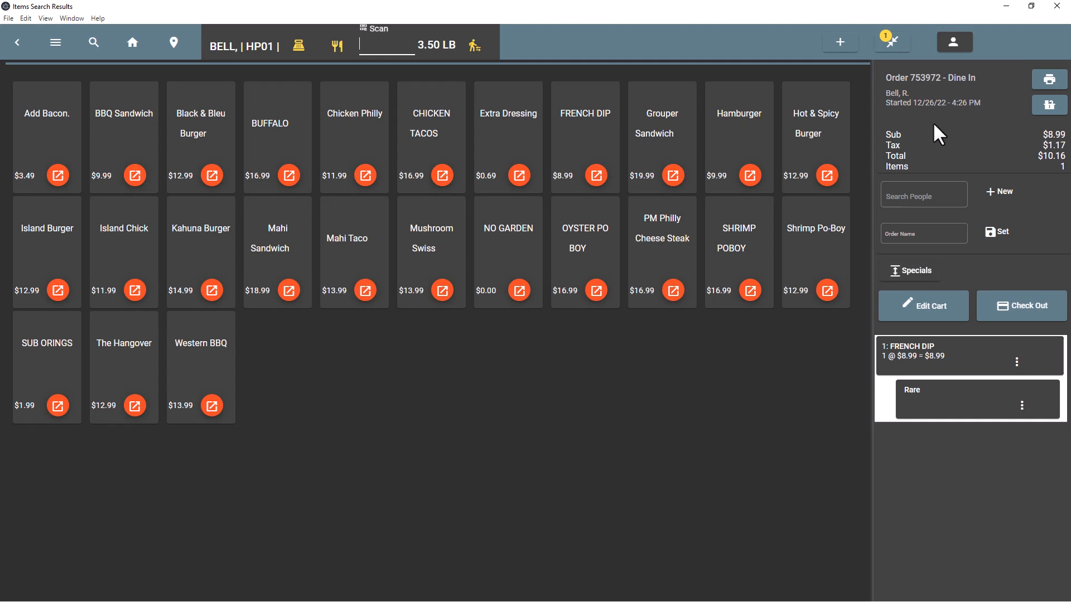
pyautogui.click(748, 289)
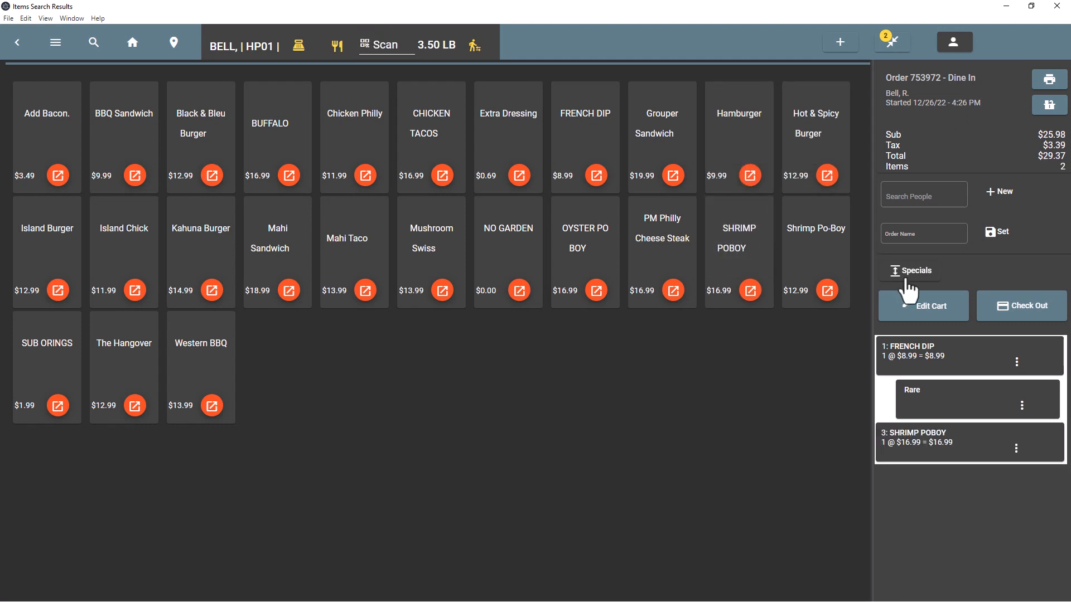
pyautogui.click(1021, 305)
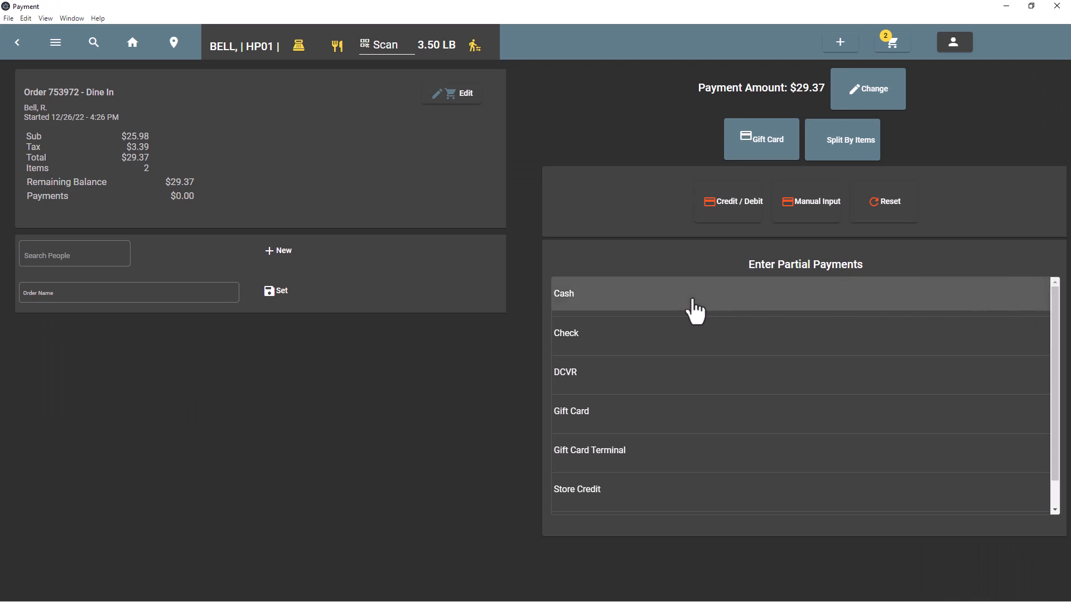
# Pay the full $29.37 balance in cash and leave the change-due screen.
pyautogui.click(564, 294)
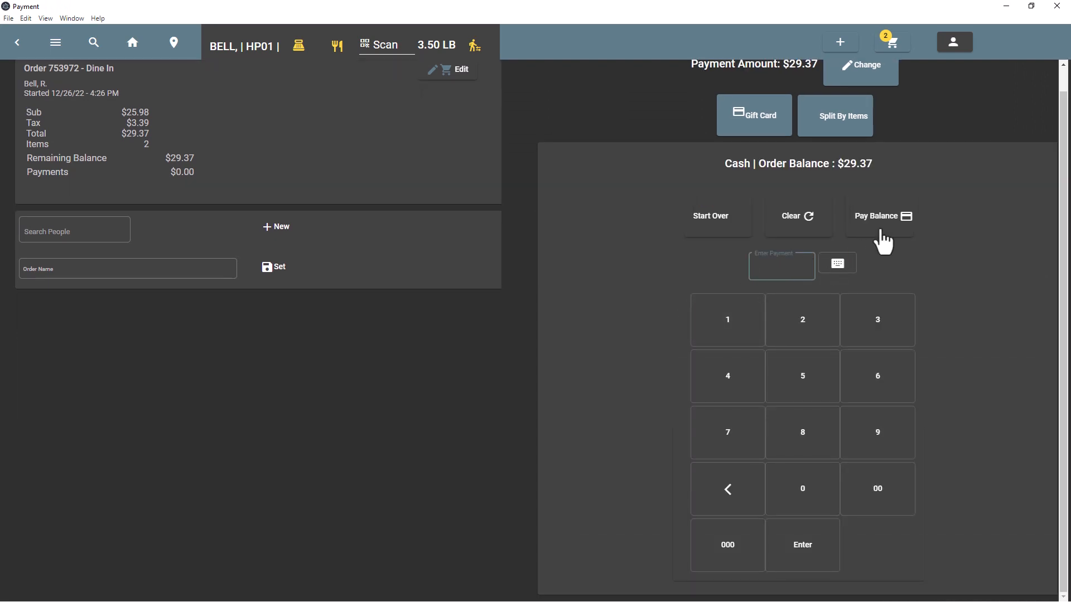
pyautogui.click(881, 216)
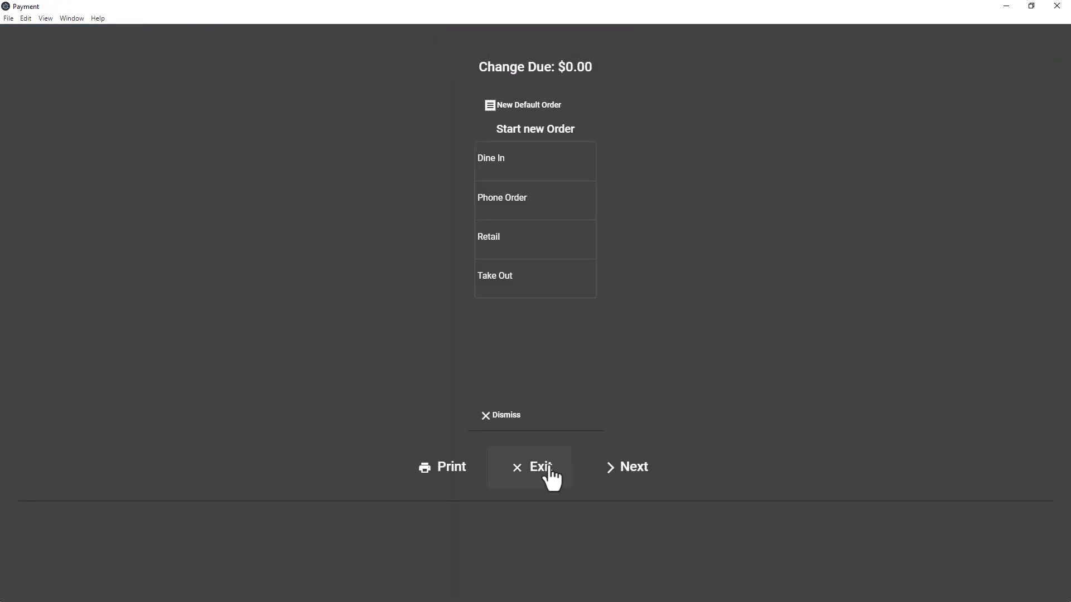
pyautogui.click(529, 468)
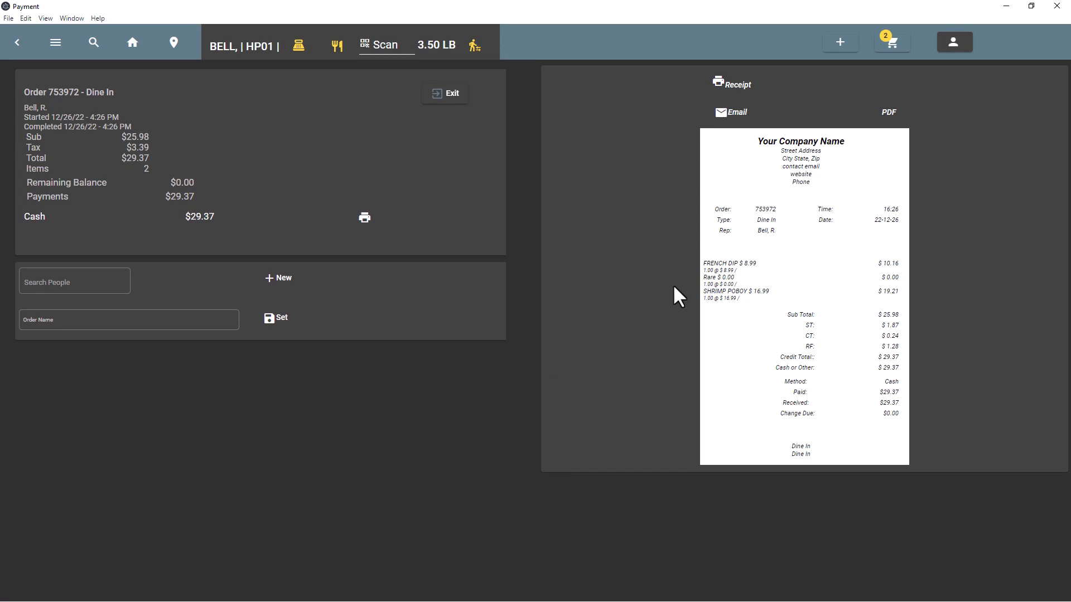
pyautogui.moveTo(99, 24)
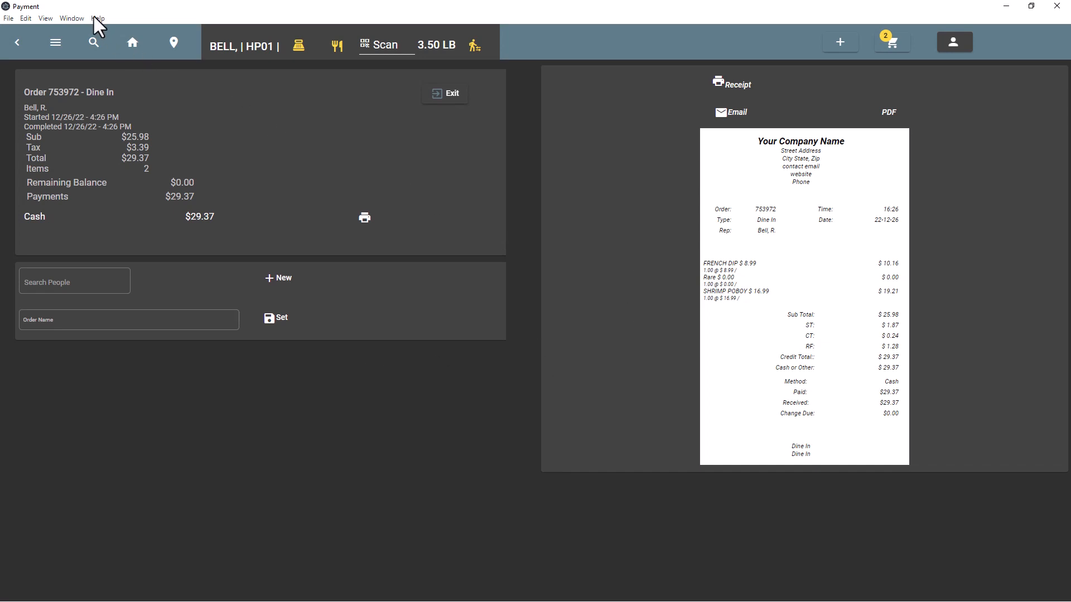
pyautogui.moveTo(717, 34)
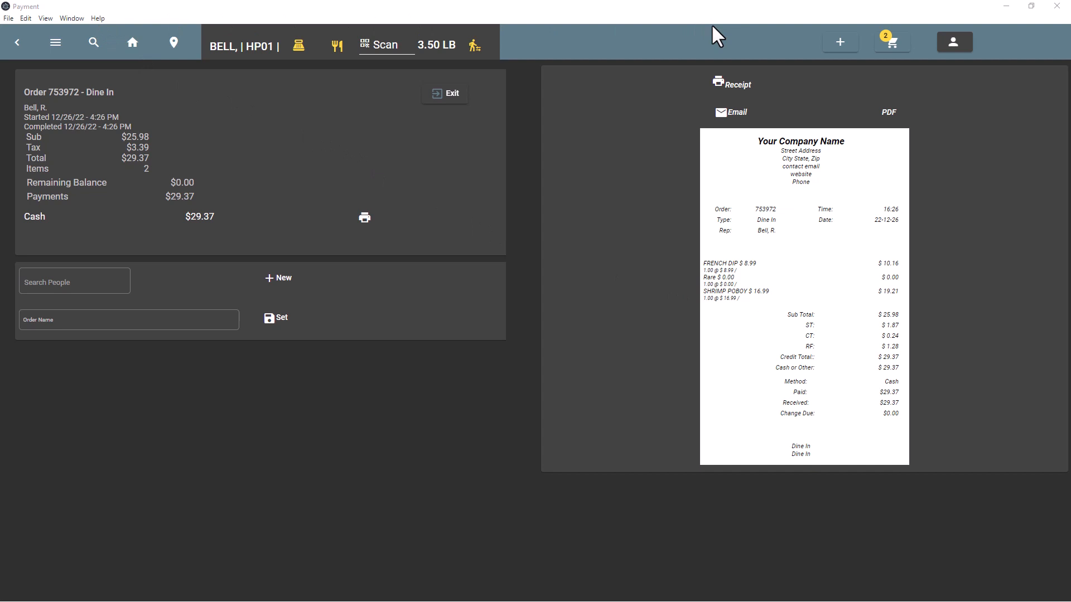
pyautogui.moveTo(55, 41)
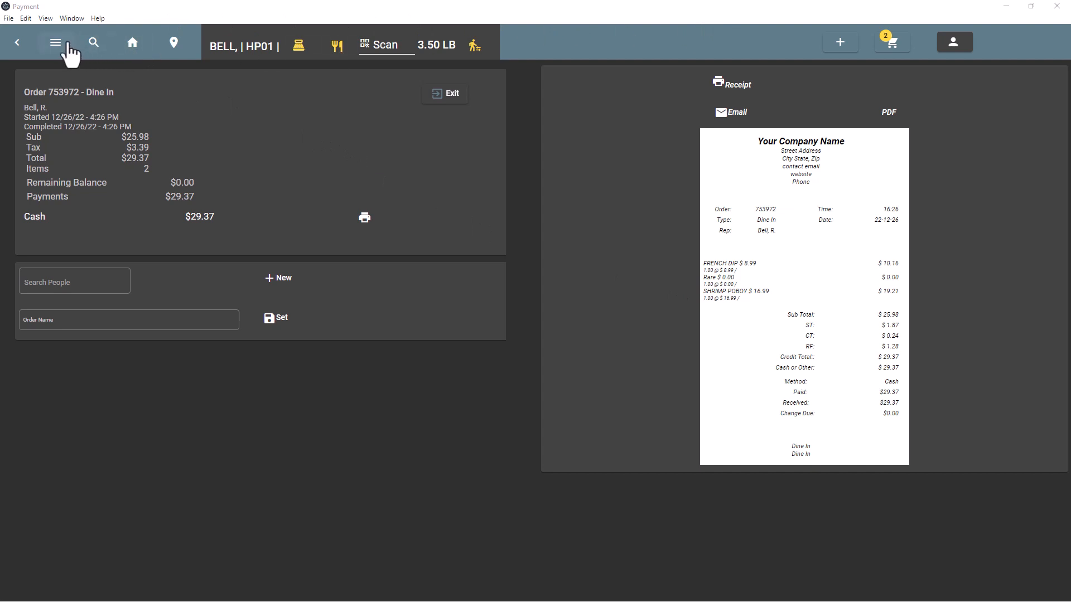
# Return via the side menu to the balance sheet showing the $29.37 cash sale.
pyautogui.click(55, 42)
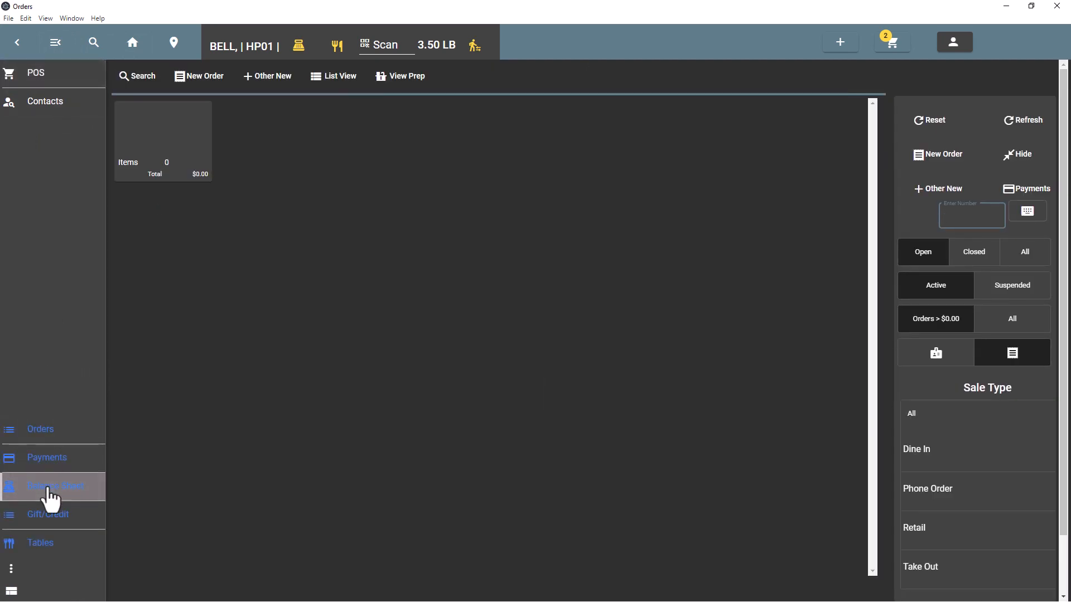
pyautogui.click(52, 486)
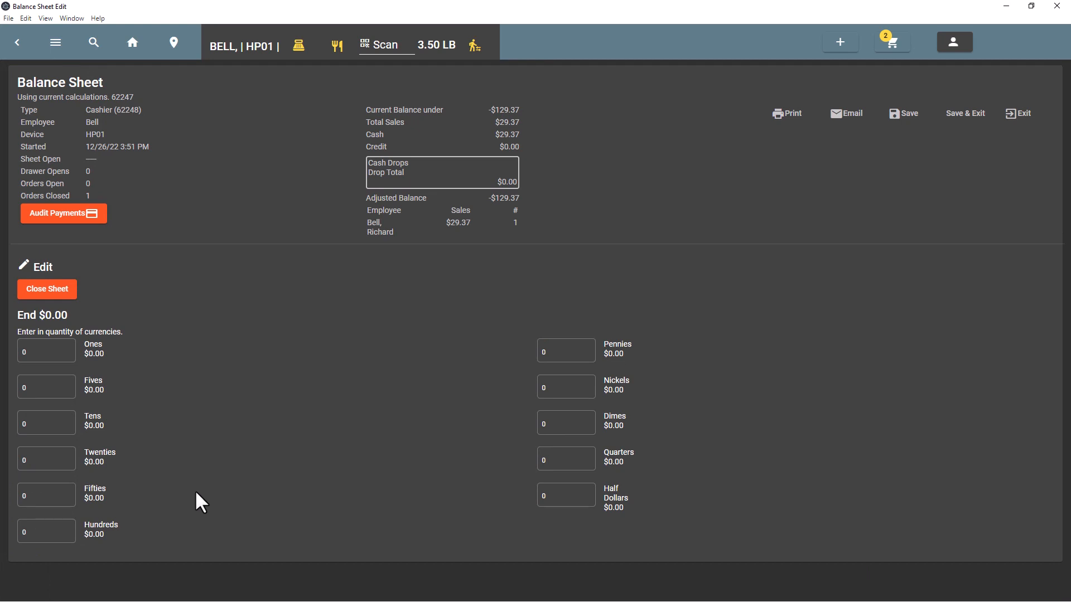
pyautogui.moveTo(46, 300)
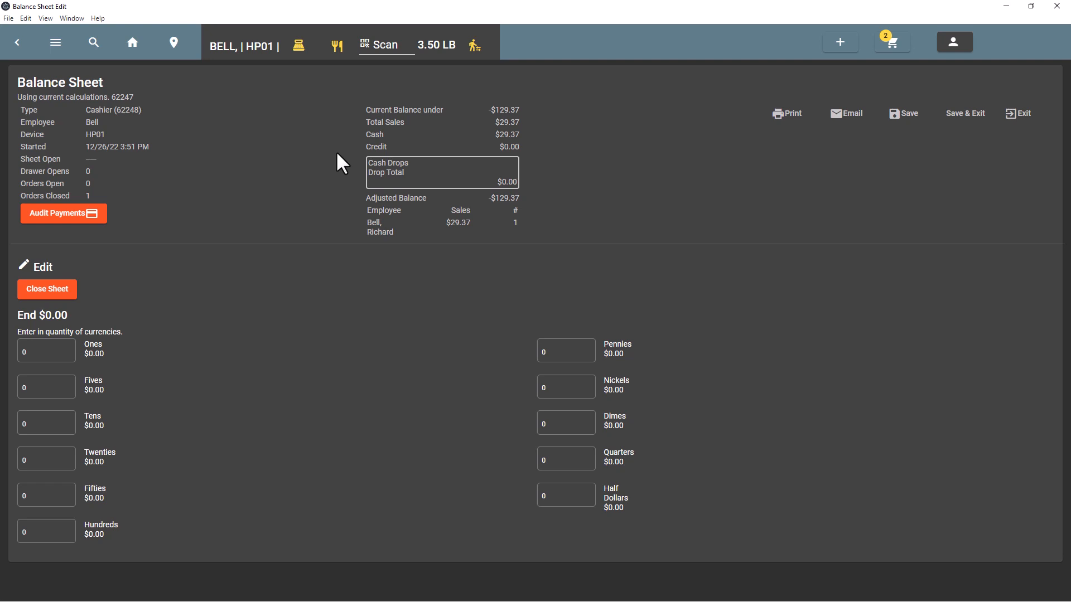
pyautogui.moveTo(535, 128)
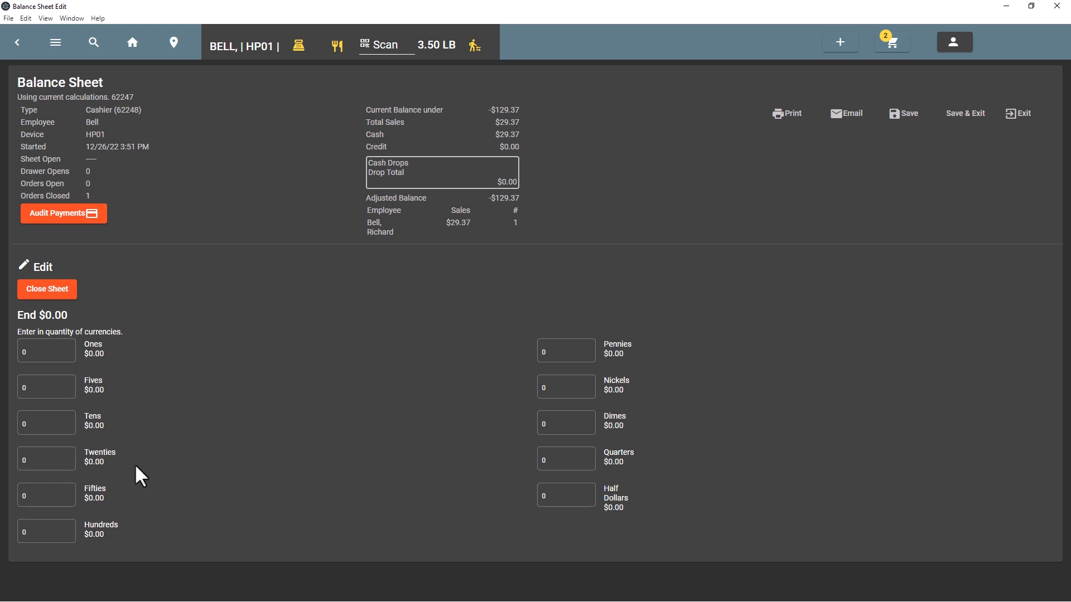
pyautogui.moveTo(392, 232)
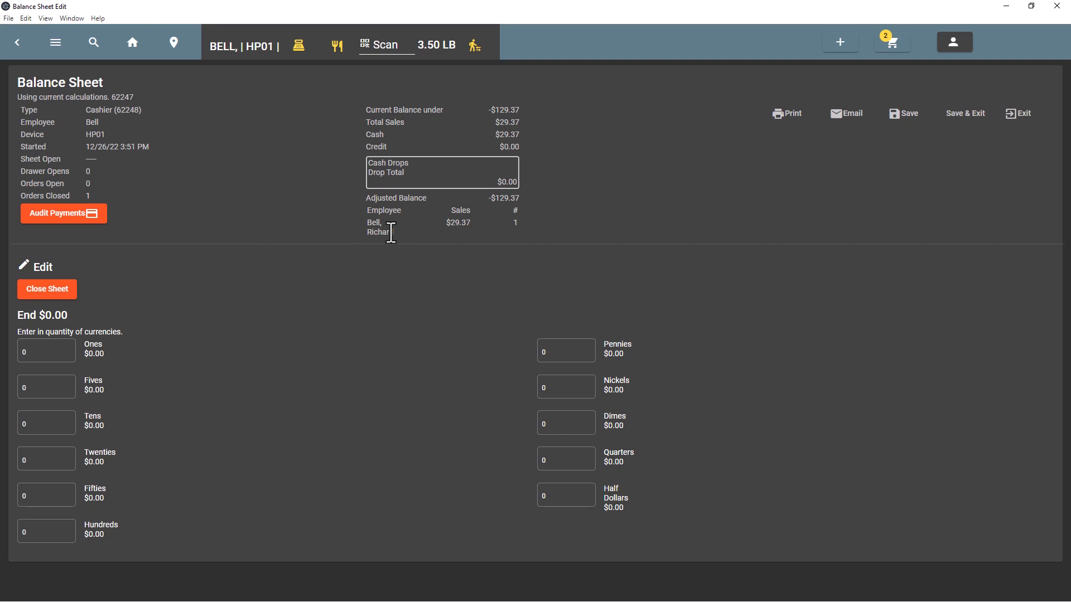
pyautogui.moveTo(506, 238)
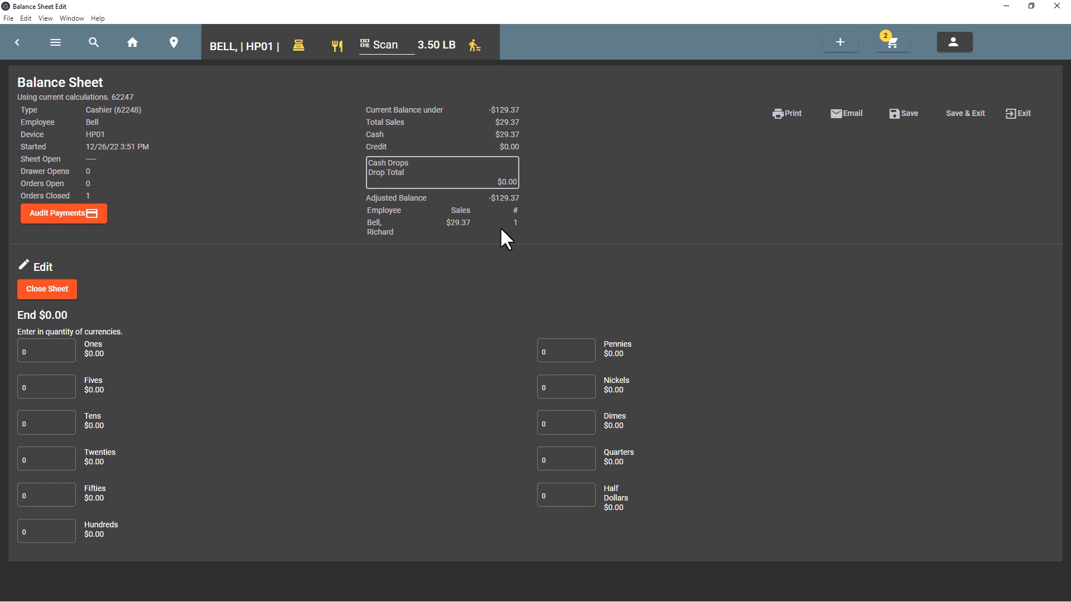
pyautogui.moveTo(484, 78)
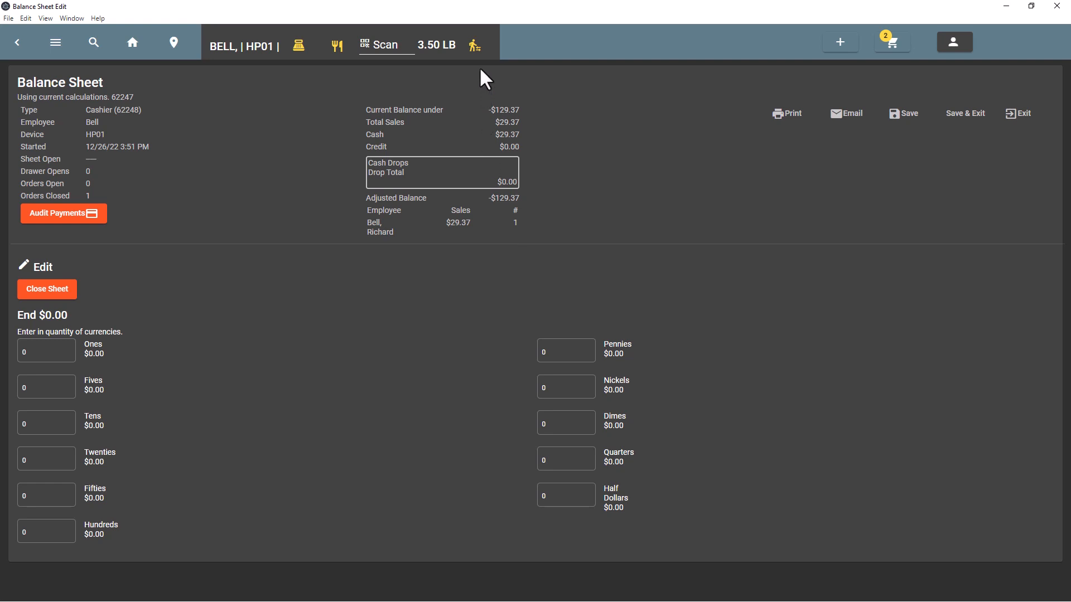
# Enter and confirm the PIN to switch to employee Daley and show the beer list.
pyautogui.click(953, 42)
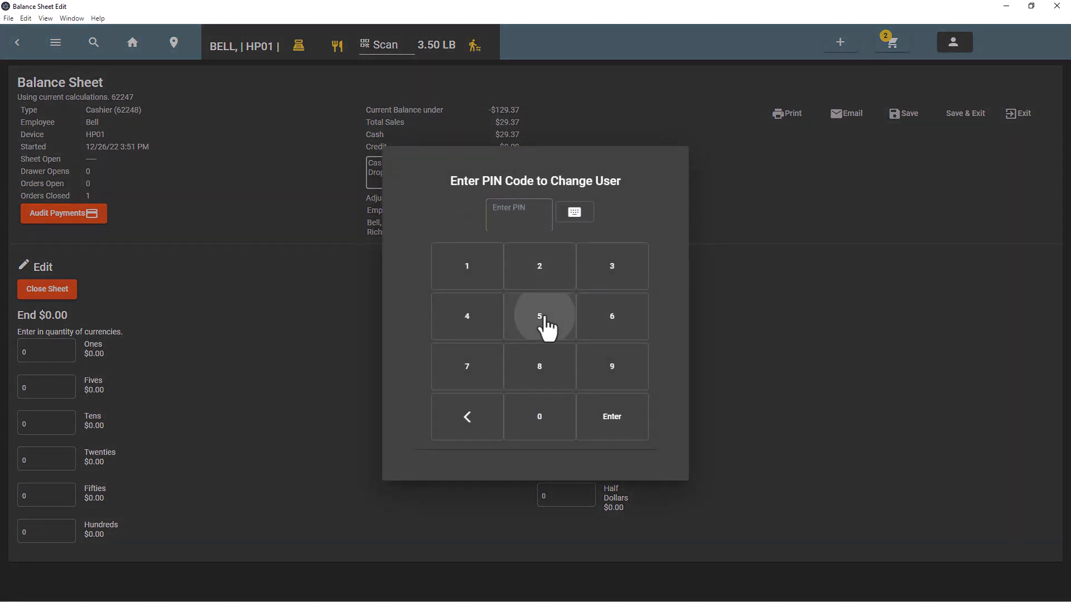
pyautogui.click(609, 417)
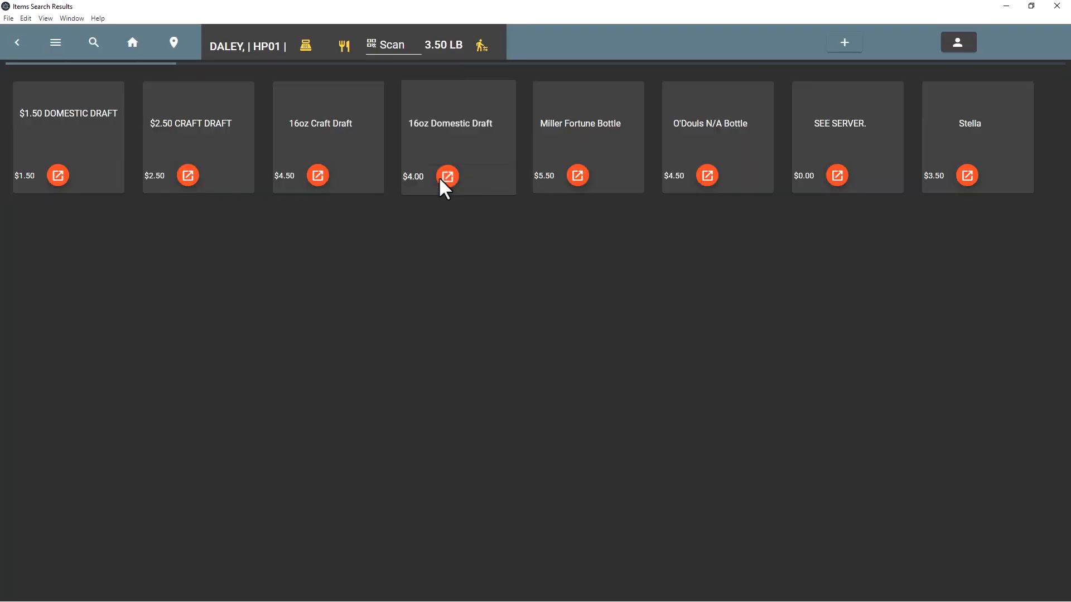
# Add one 16oz Domestic Draft and pay the $4.00 order in full with cash.
pyautogui.click(446, 176)
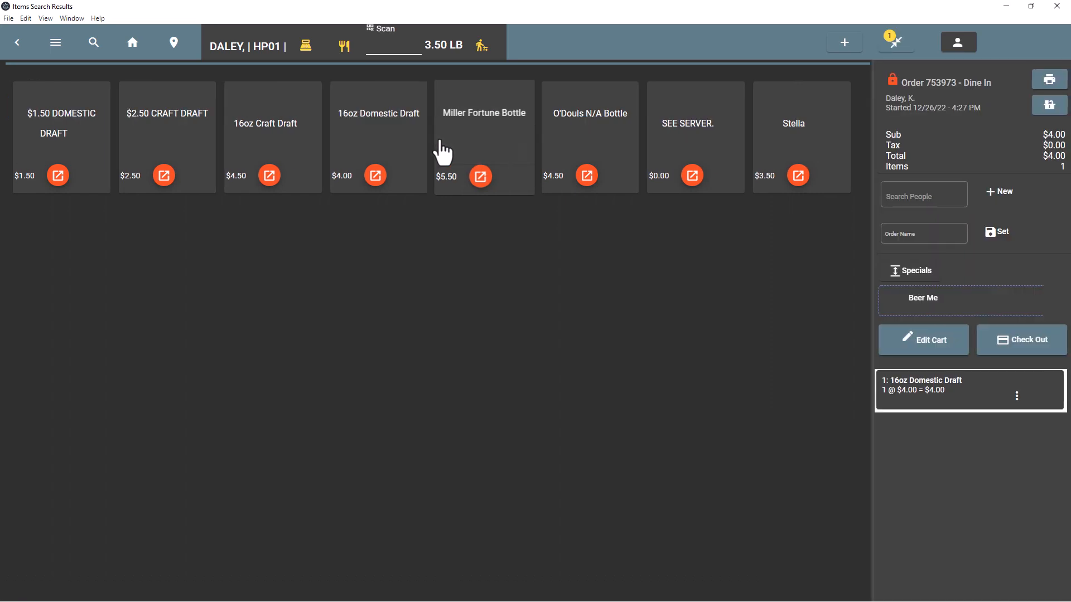
pyautogui.click(1020, 340)
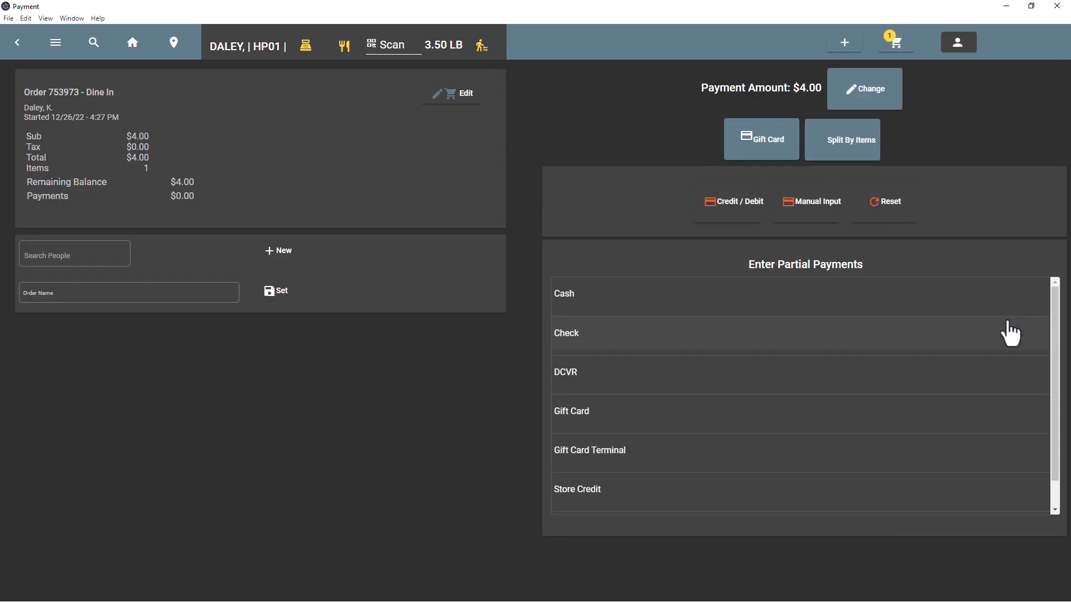
pyautogui.click(564, 294)
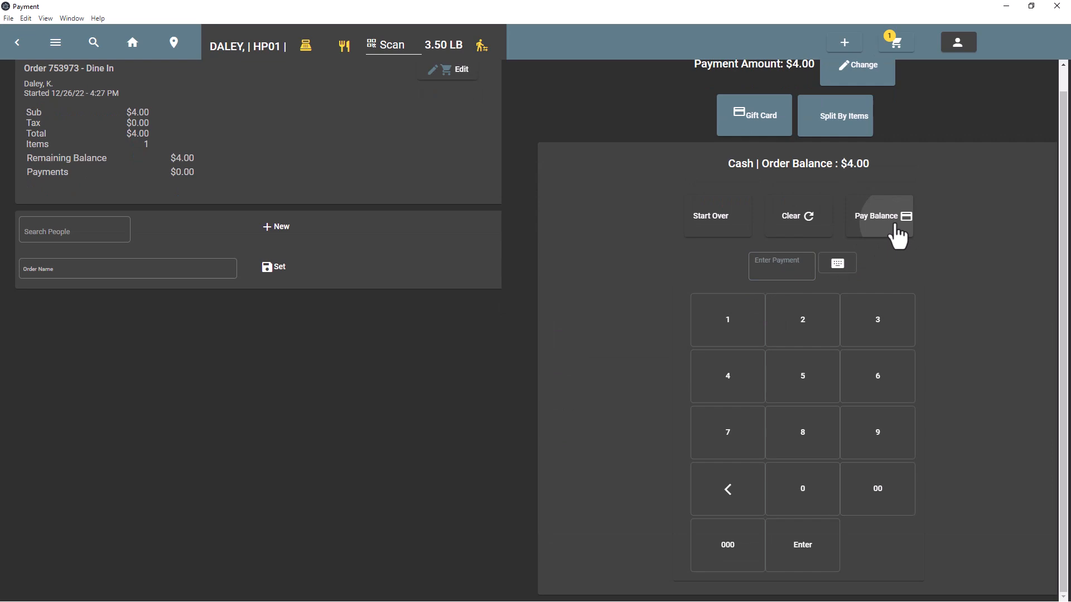
pyautogui.click(876, 216)
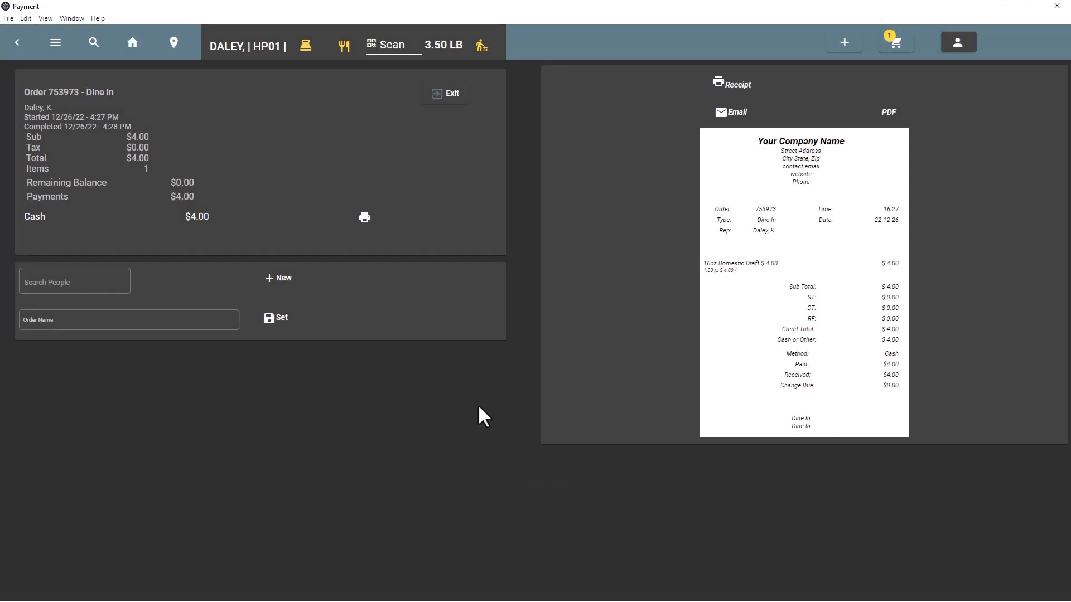
pyautogui.click(55, 42)
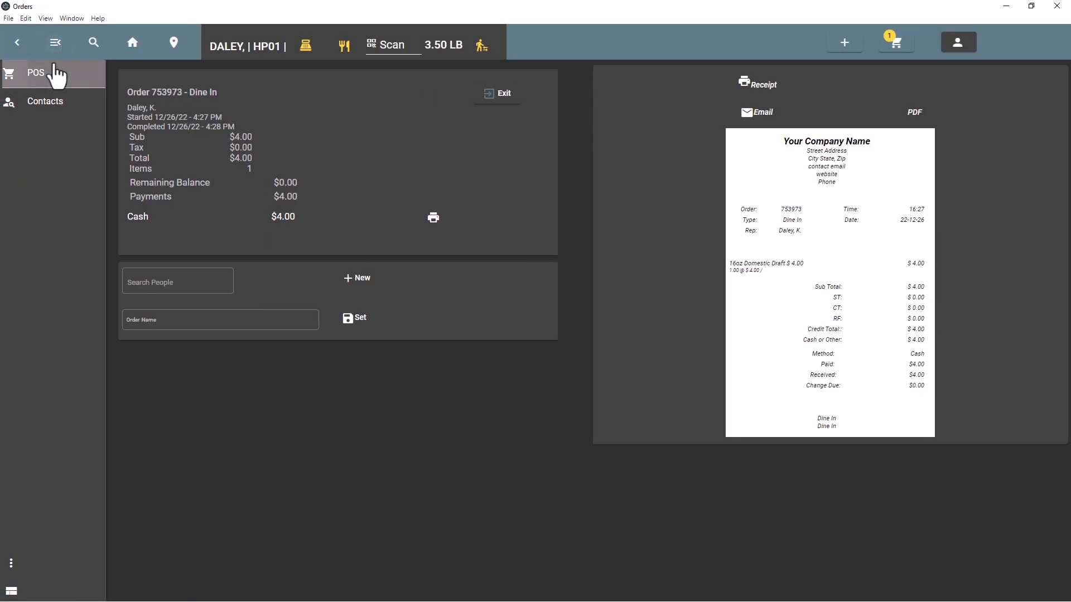
# Open Balances under POS to see $33.37 cash sales across two closed orders.
pyautogui.click(36, 73)
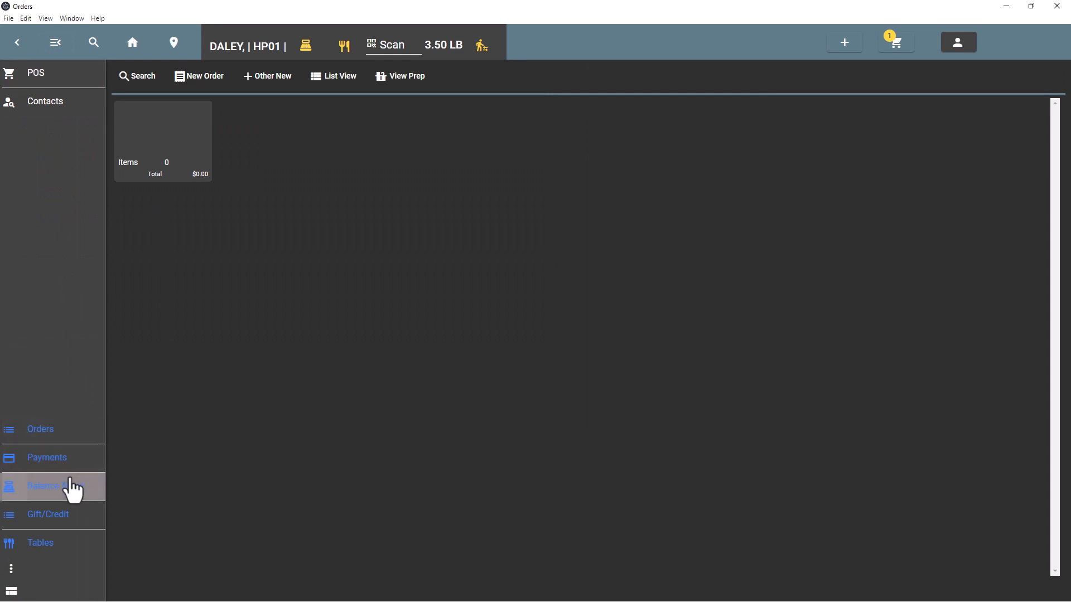
pyautogui.click(43, 486)
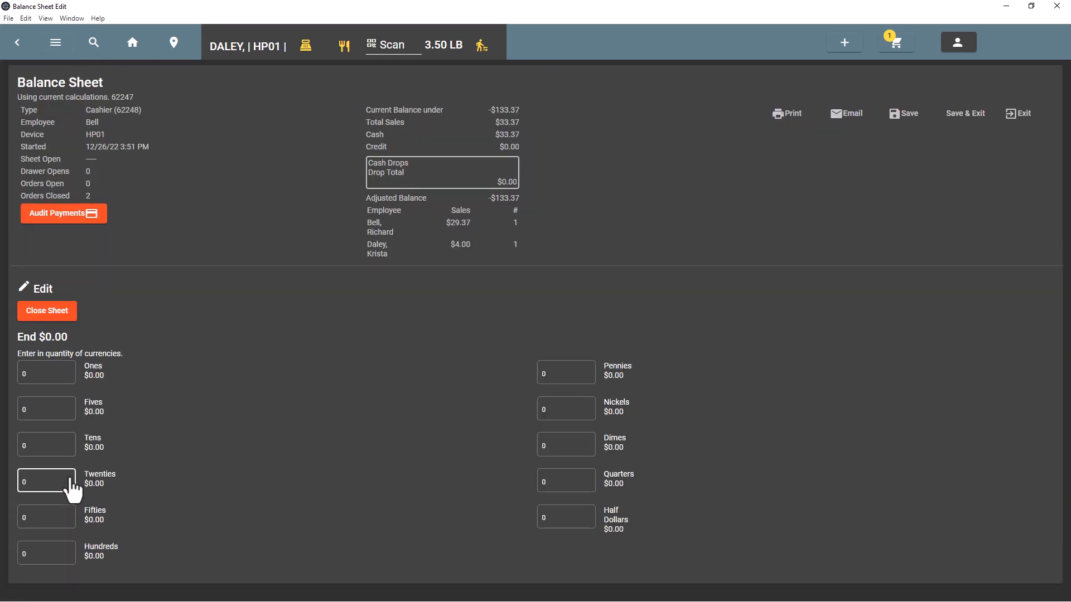
pyautogui.moveTo(120, 133)
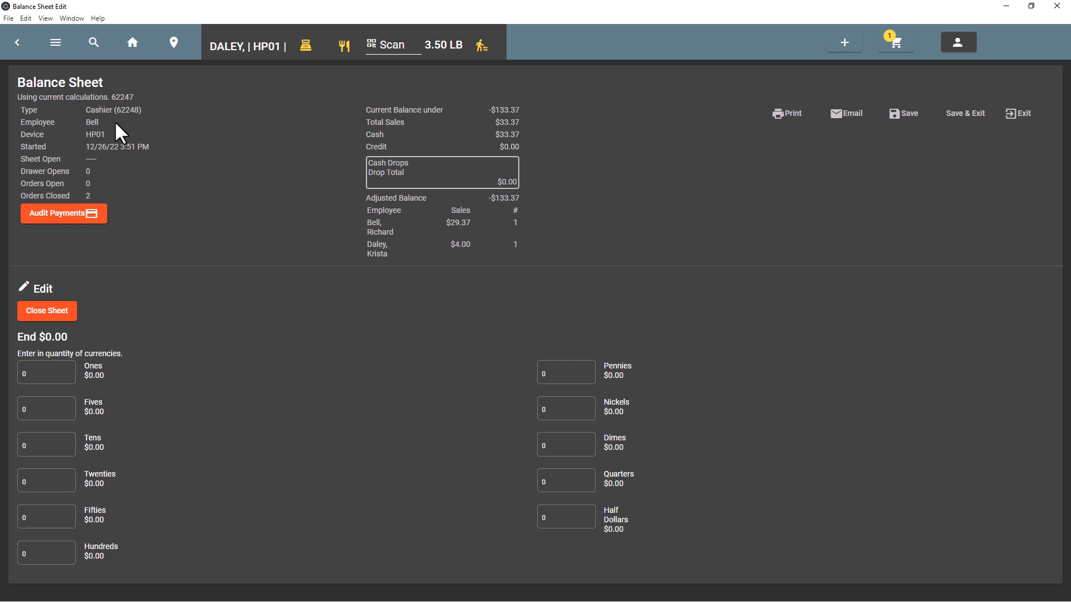
pyautogui.moveTo(399, 258)
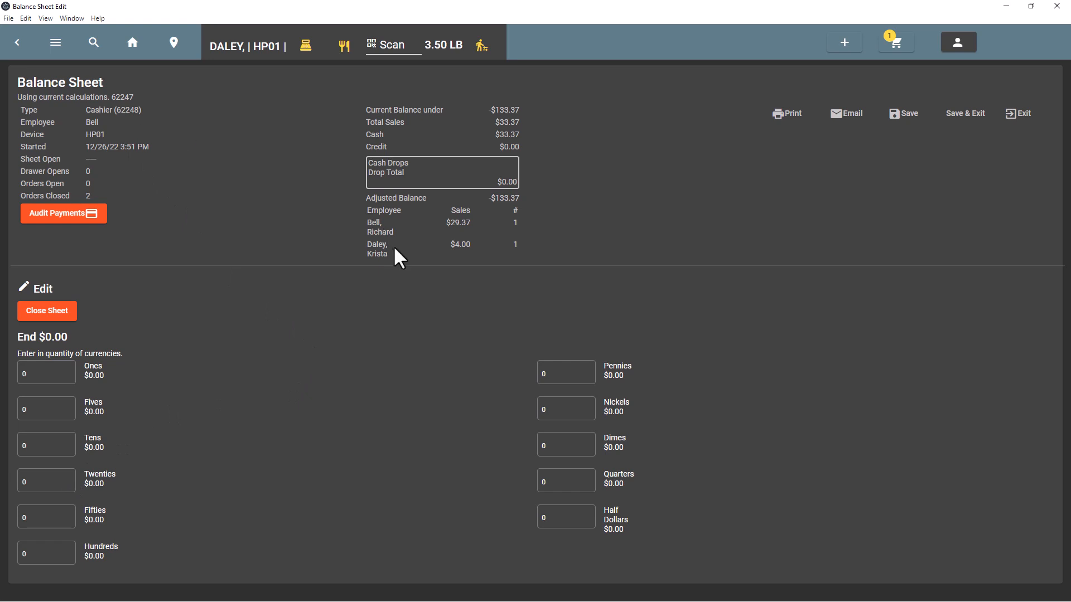
pyautogui.moveTo(493, 265)
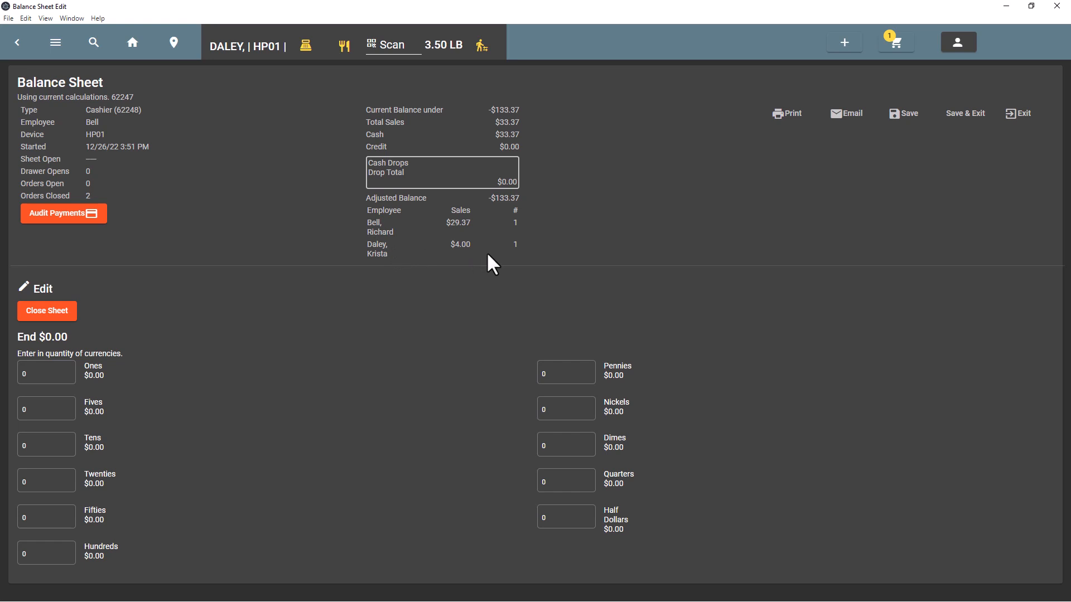
pyautogui.moveTo(515, 250)
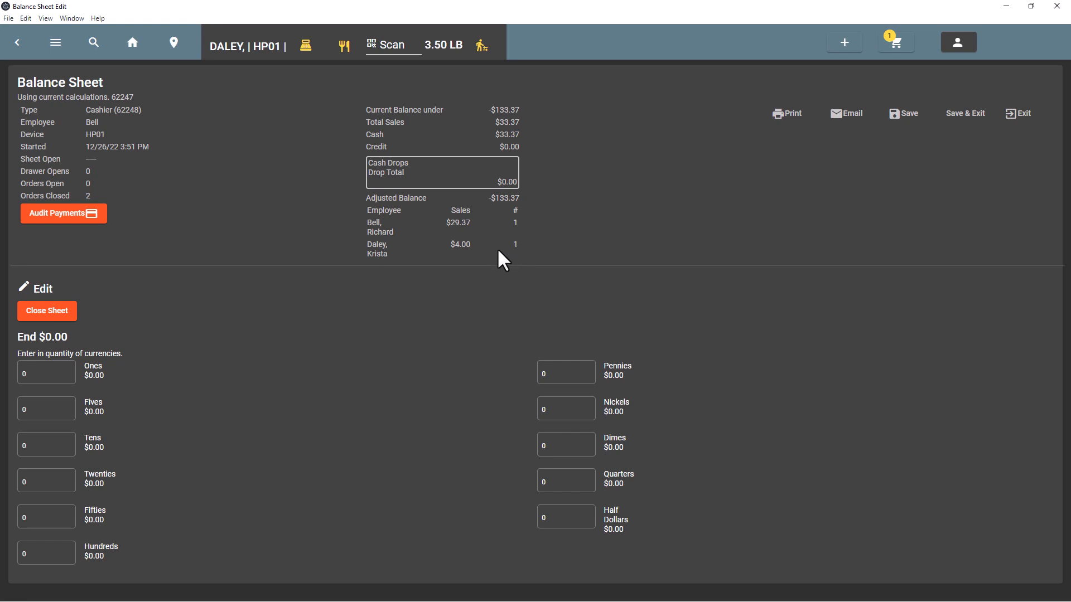
pyautogui.moveTo(486, 228)
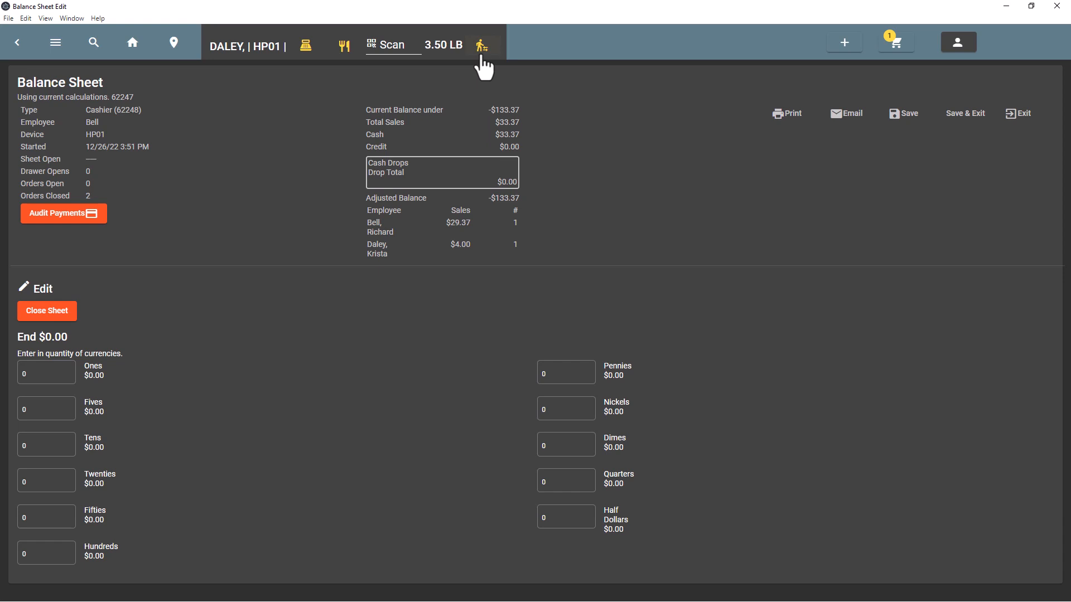
# Change user to server Grant by PIN, landing on his new zero-balance server sheet.
pyautogui.click(481, 45)
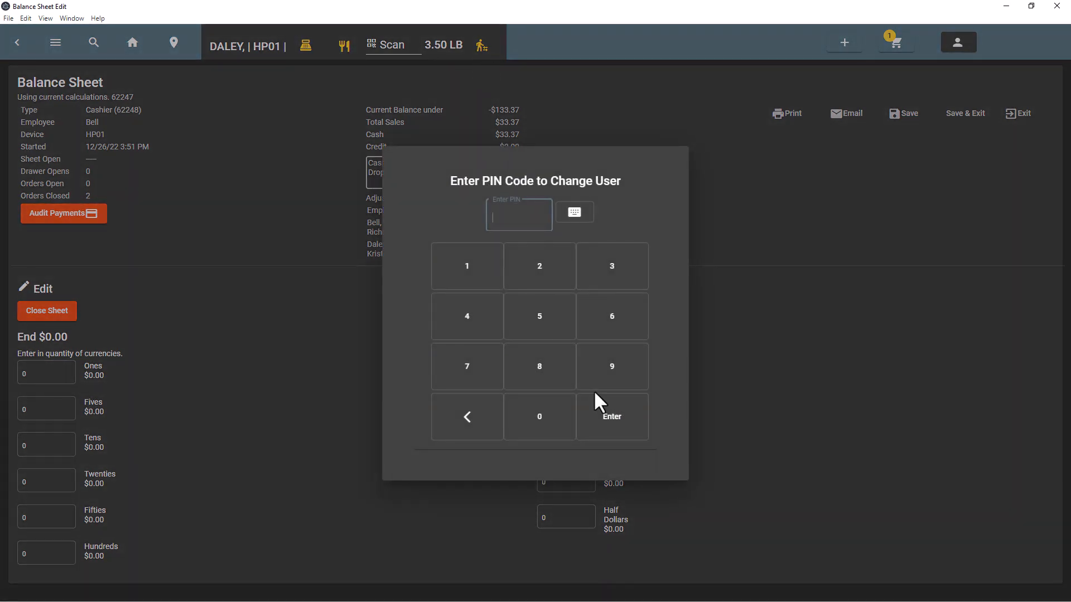
pyautogui.click(611, 417)
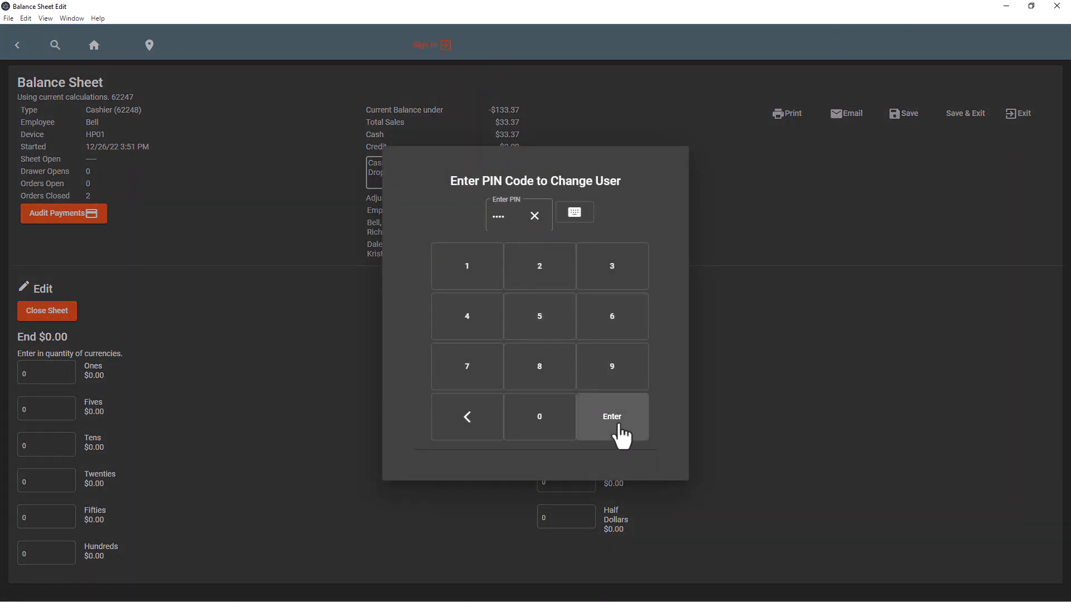
pyautogui.click(610, 417)
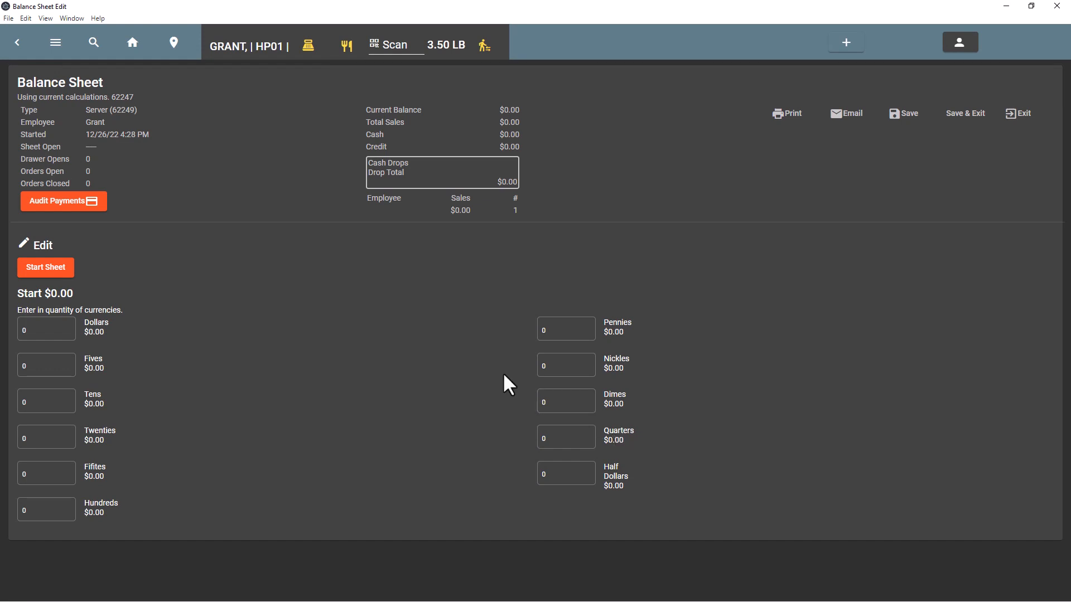
pyautogui.moveTo(118, 136)
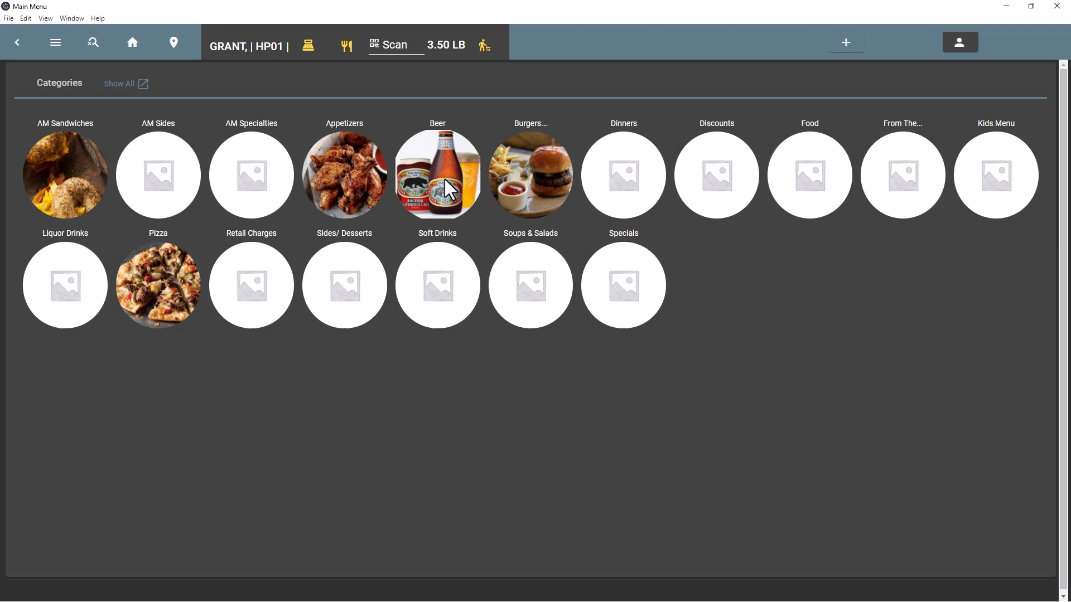
# Add two 16oz Domestic Drafts from Beer and pay the $8.00 order in cash.
pyautogui.click(437, 174)
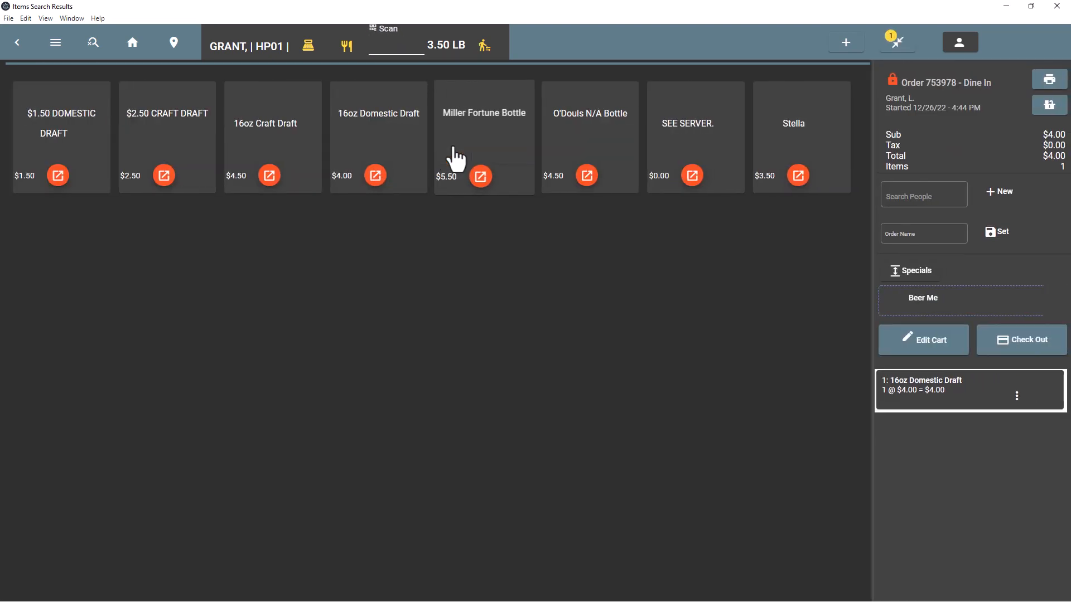
pyautogui.moveTo(396, 133)
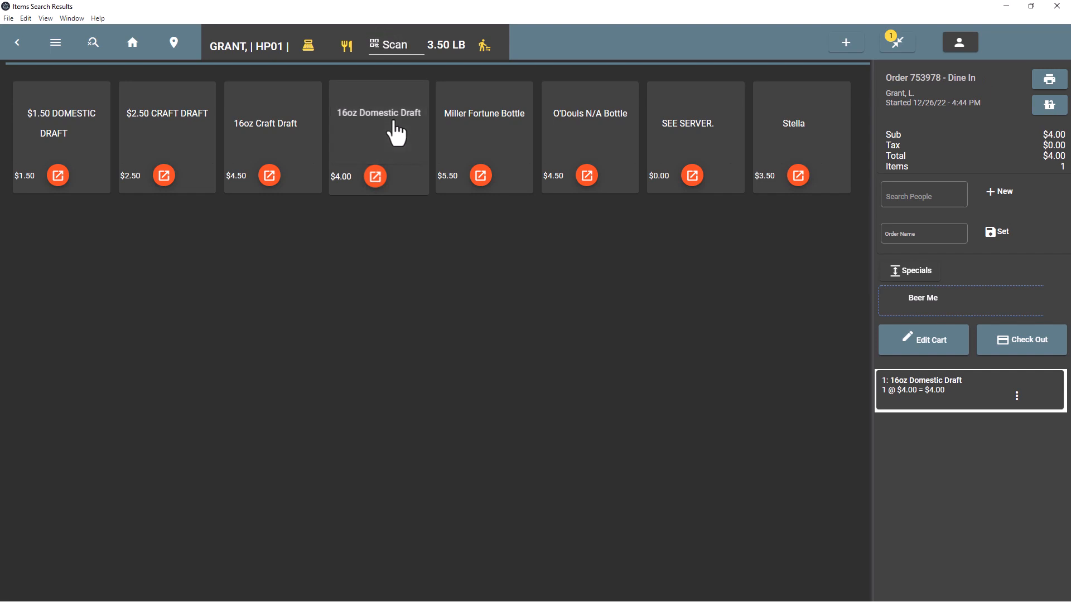
pyautogui.click(378, 122)
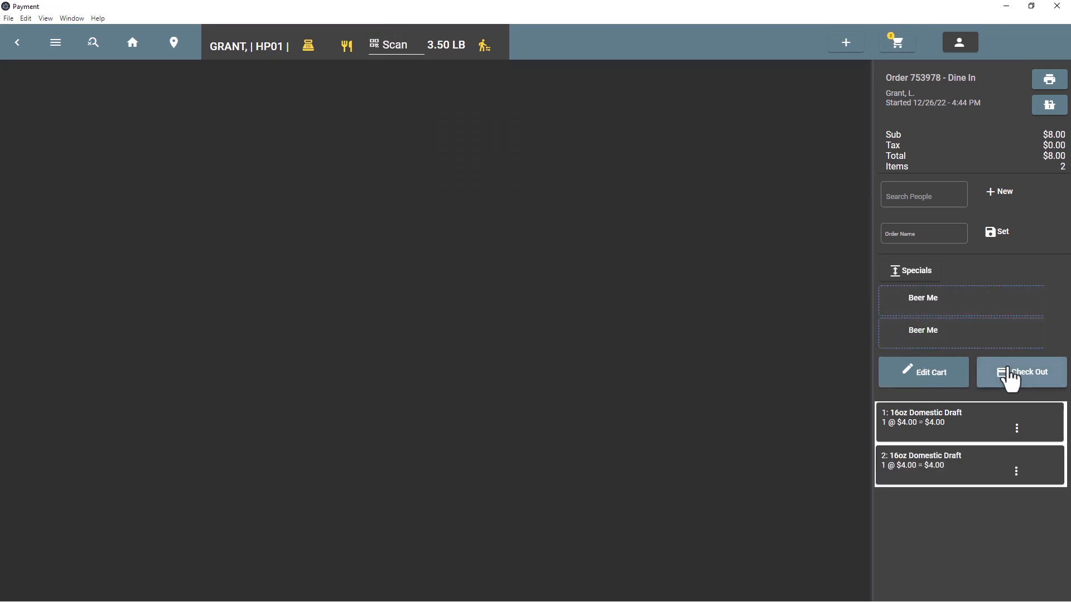
pyautogui.click(1019, 372)
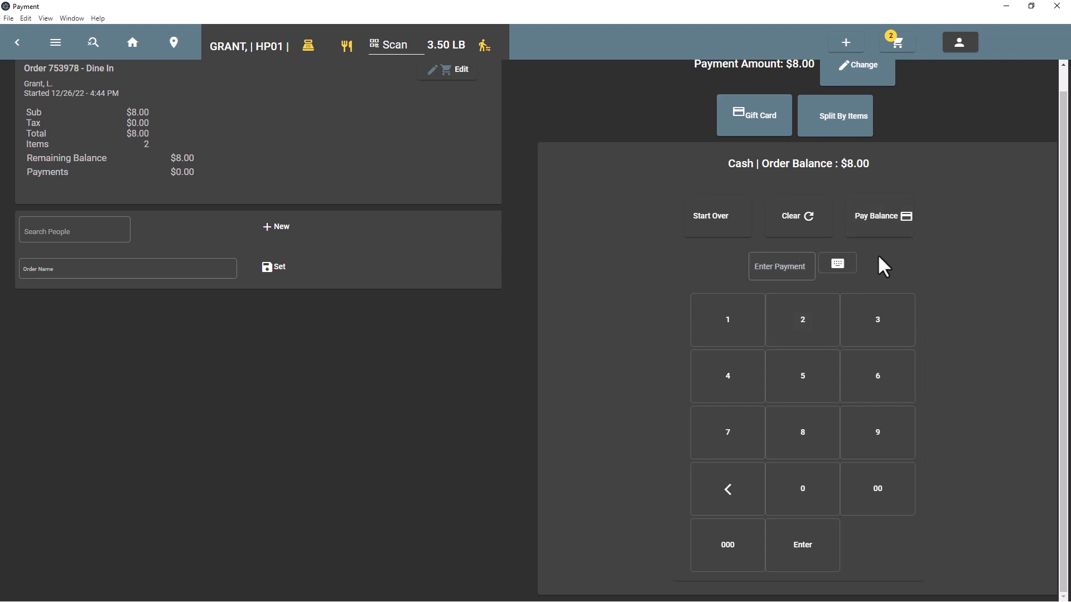
pyautogui.click(881, 215)
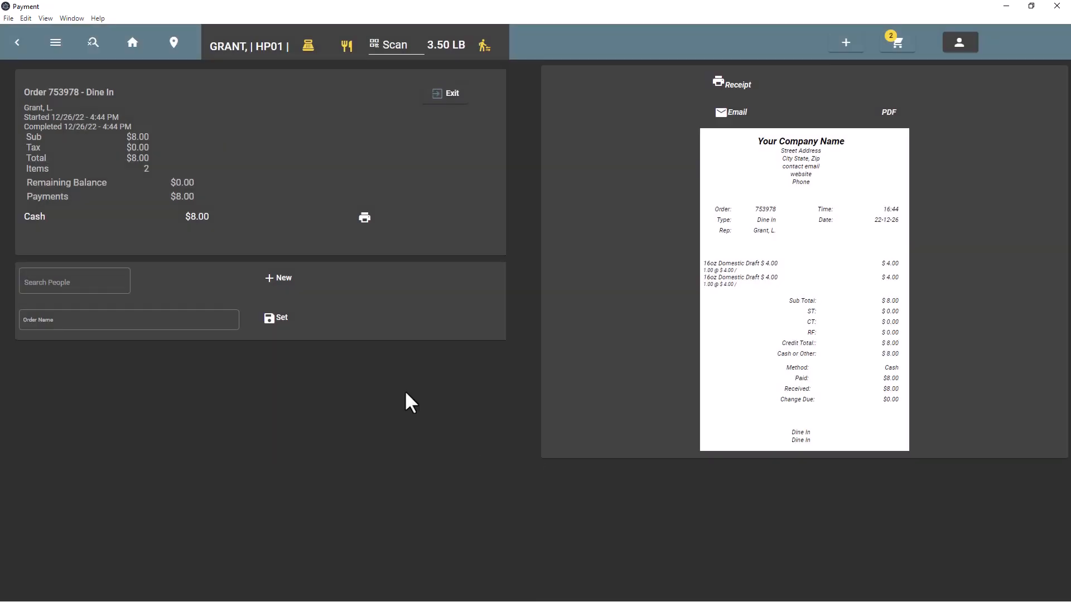
pyautogui.click(55, 42)
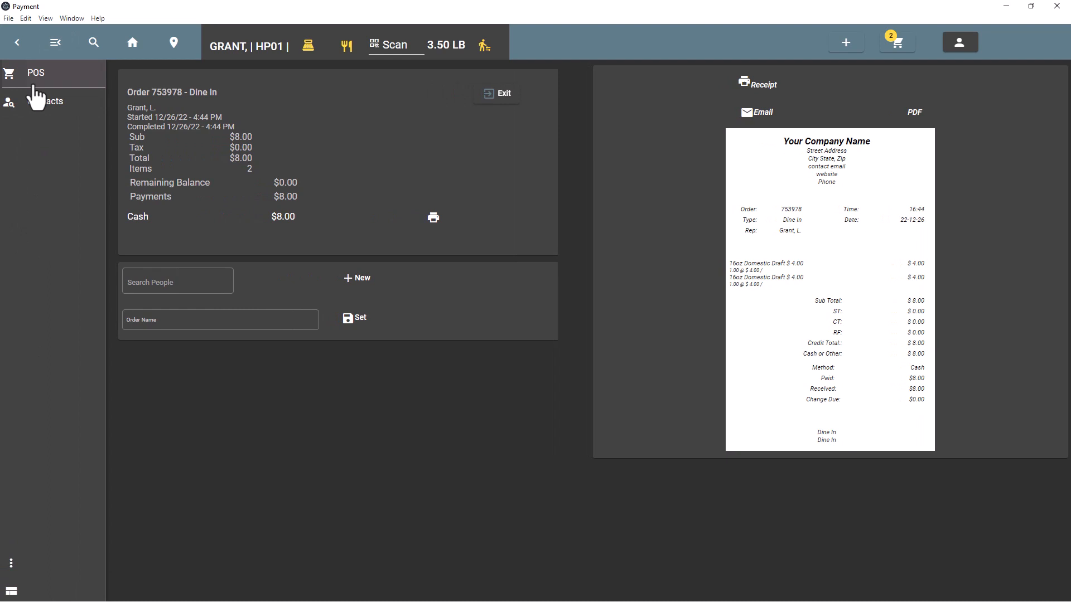
pyautogui.click(28, 484)
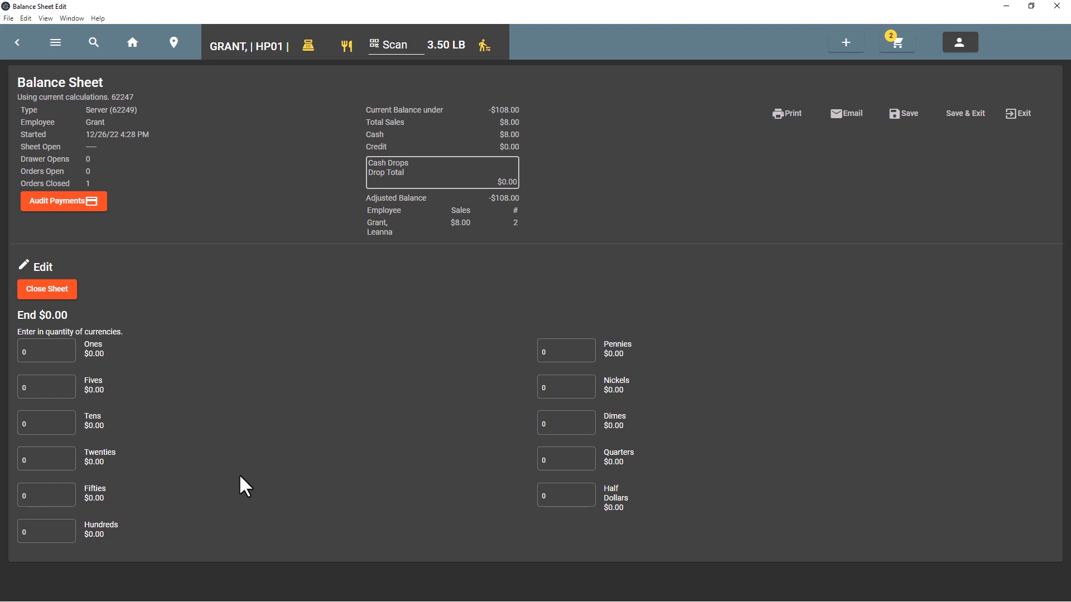
# Sign in as the Cashier user via PIN and show Bell's balance sheet with $33.37 in sales.
pyautogui.click(958, 41)
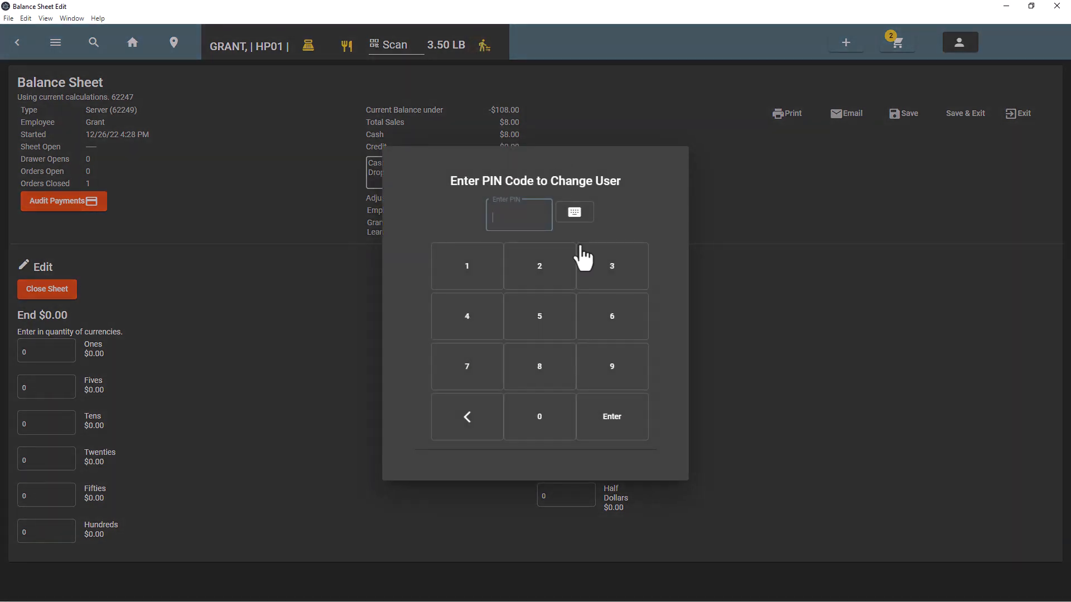
pyautogui.click(611, 417)
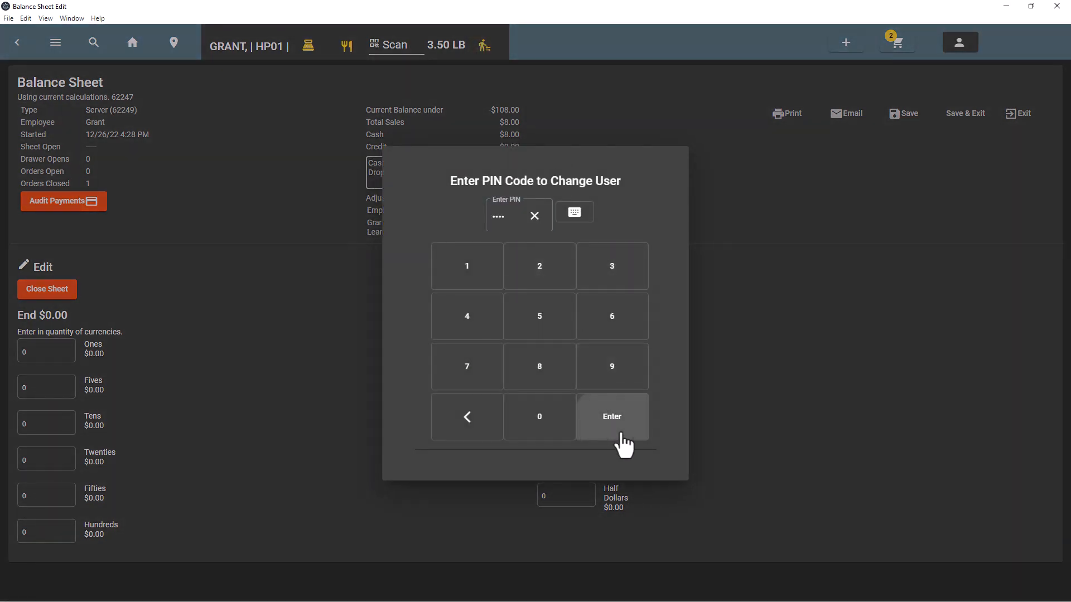
pyautogui.click(611, 416)
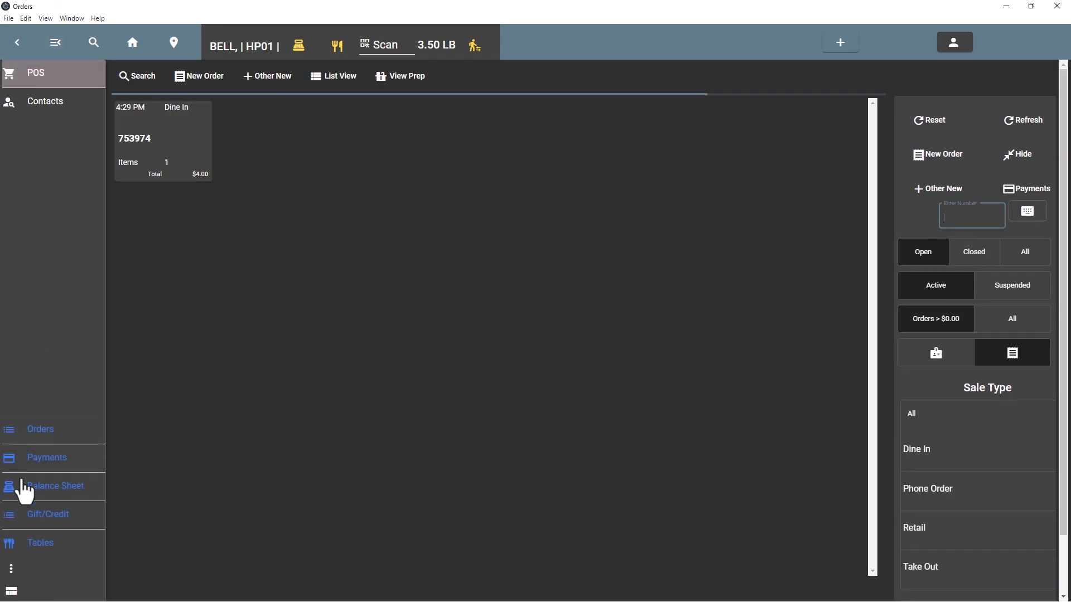
pyautogui.click(55, 486)
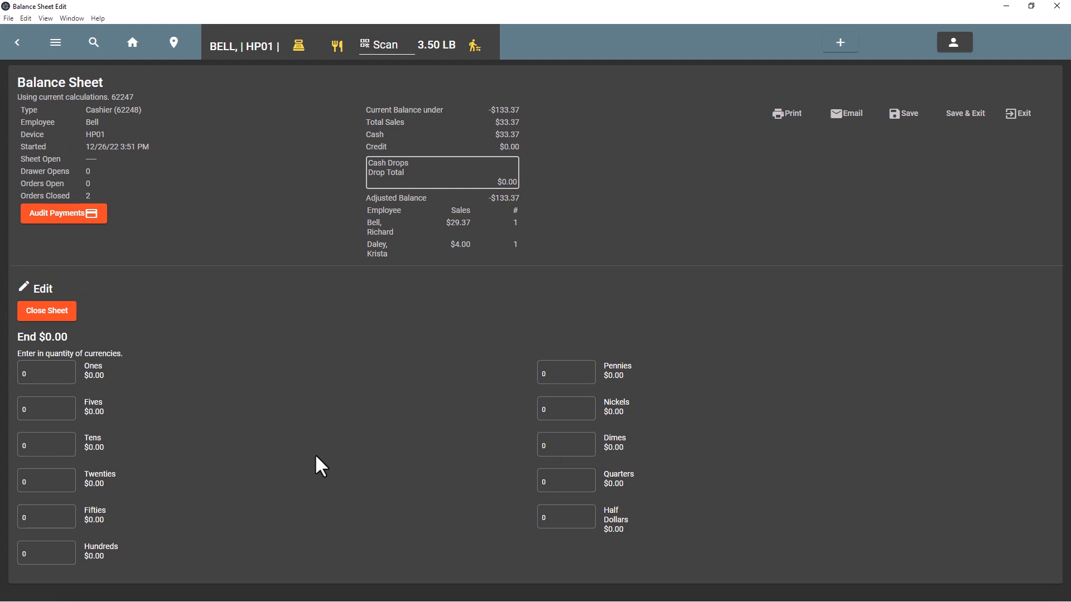
pyautogui.moveTo(416, 161)
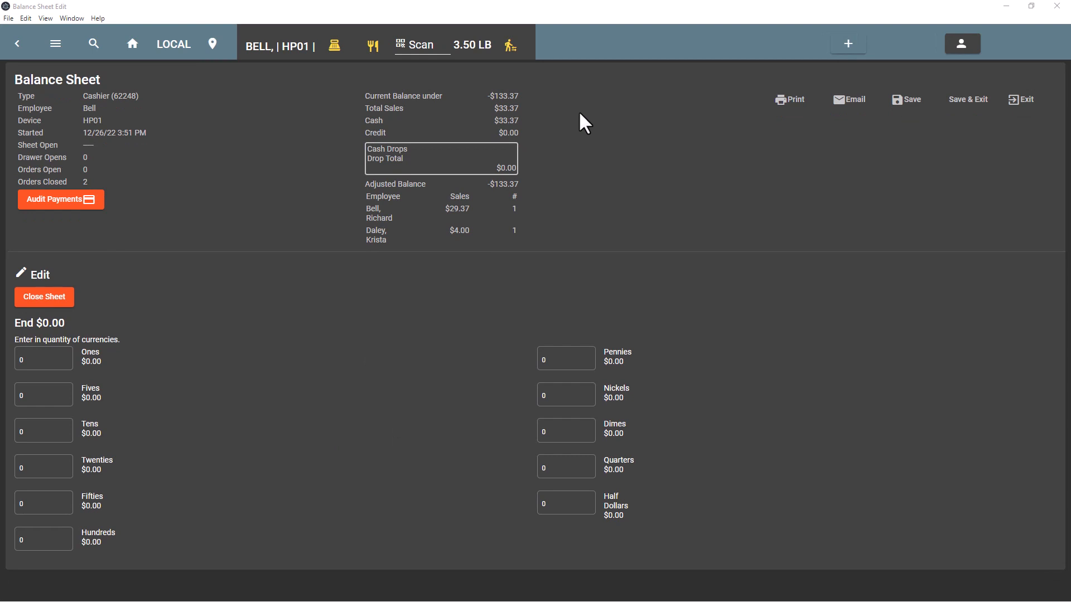
pyautogui.click(42, 358)
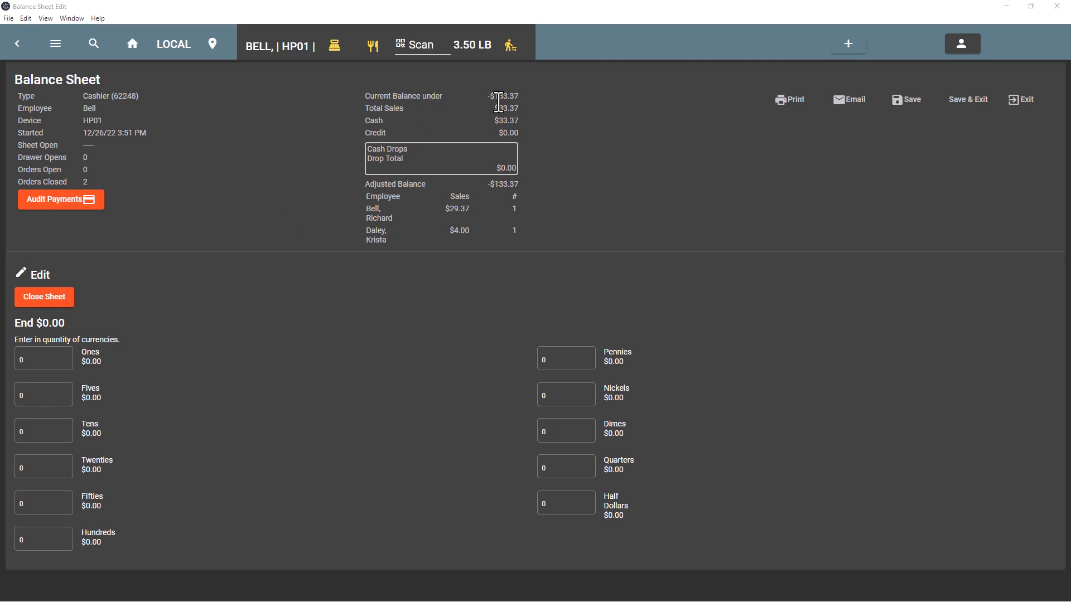
pyautogui.moveTo(525, 109)
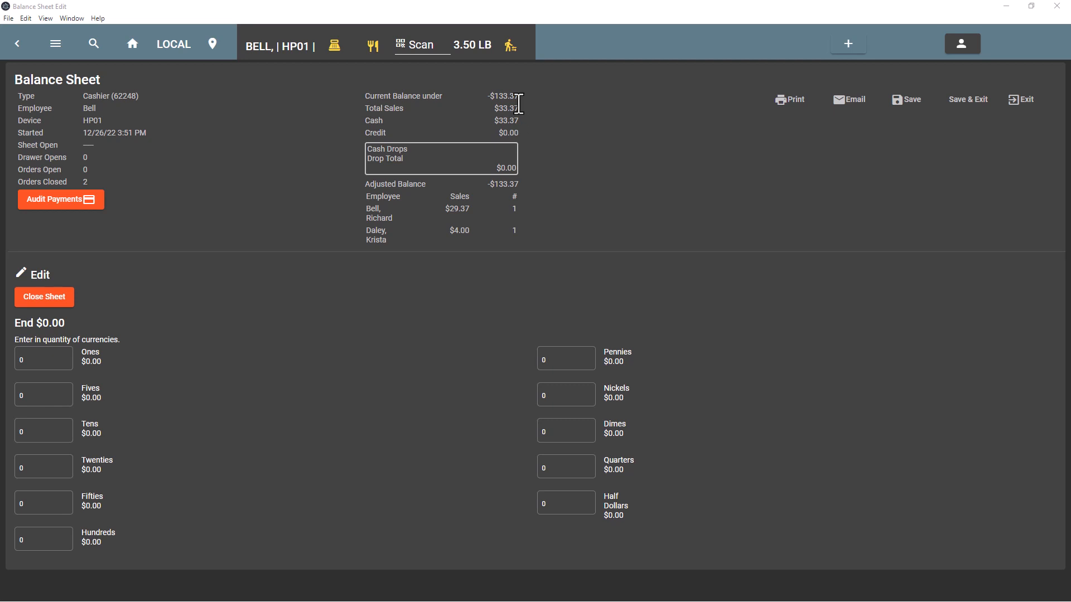
pyautogui.moveTo(517, 100)
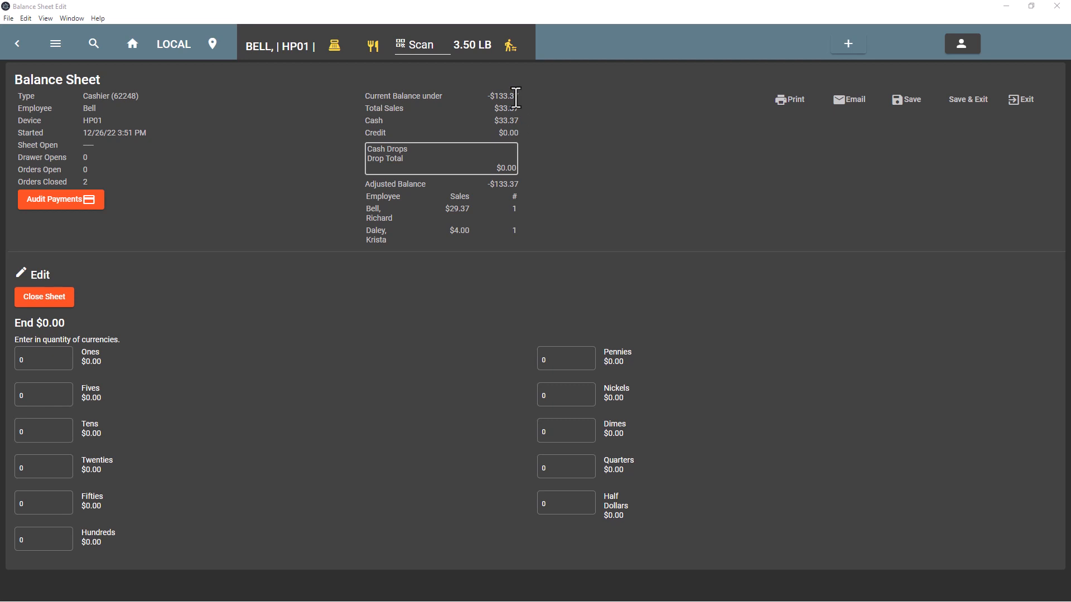
pyautogui.moveTo(374, 201)
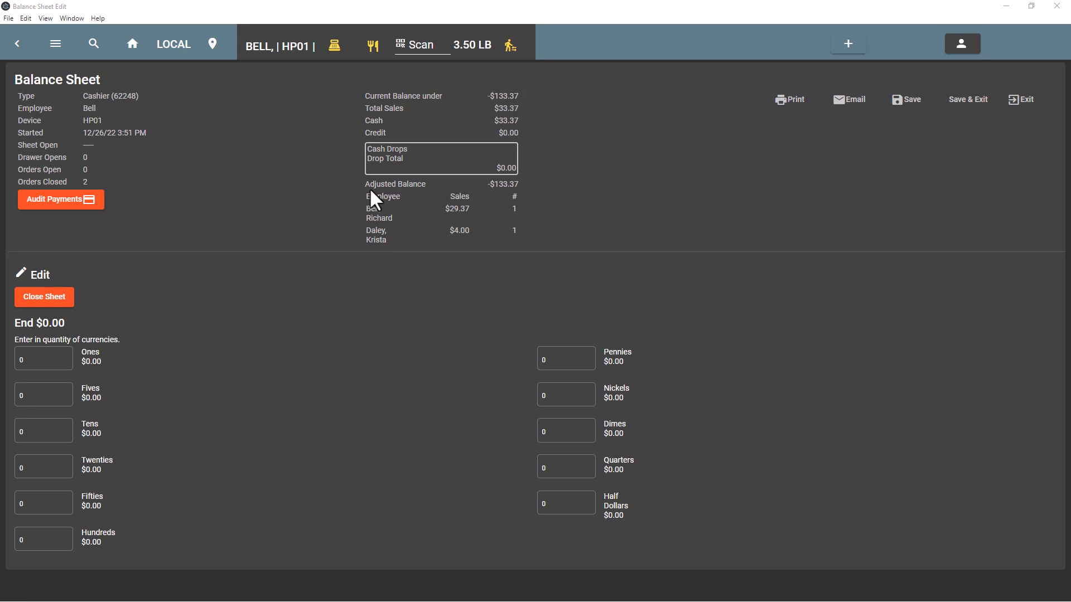
pyautogui.click(43, 358)
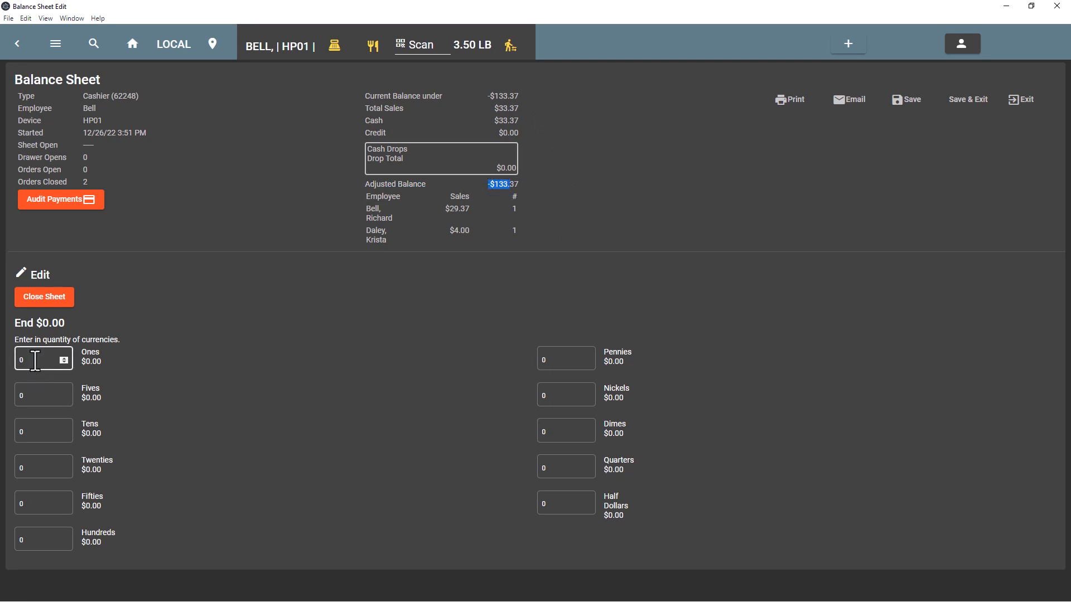
pyautogui.write('1')
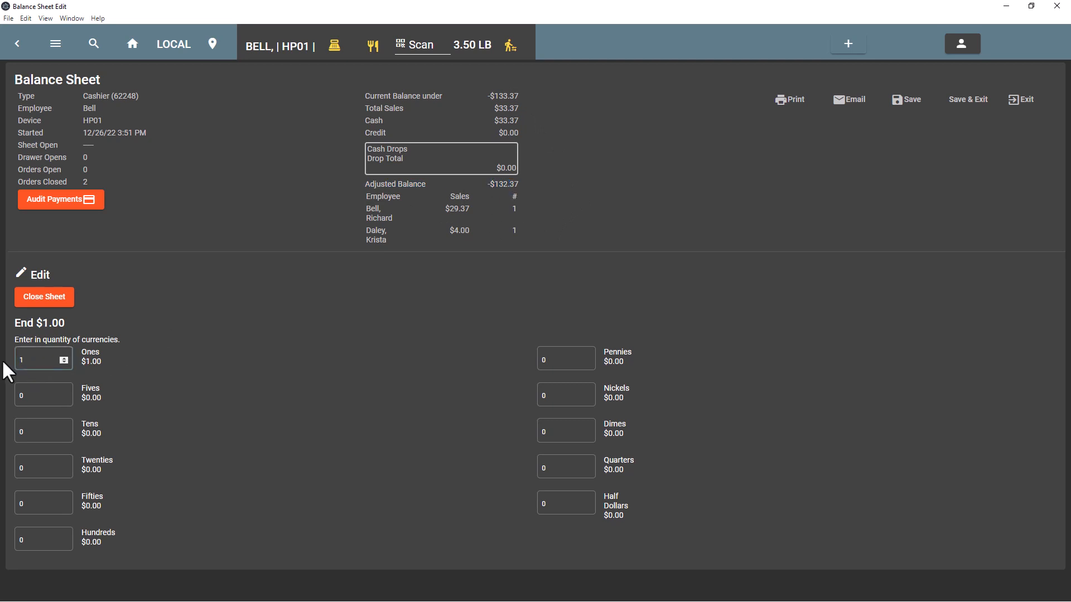
pyautogui.write('00')
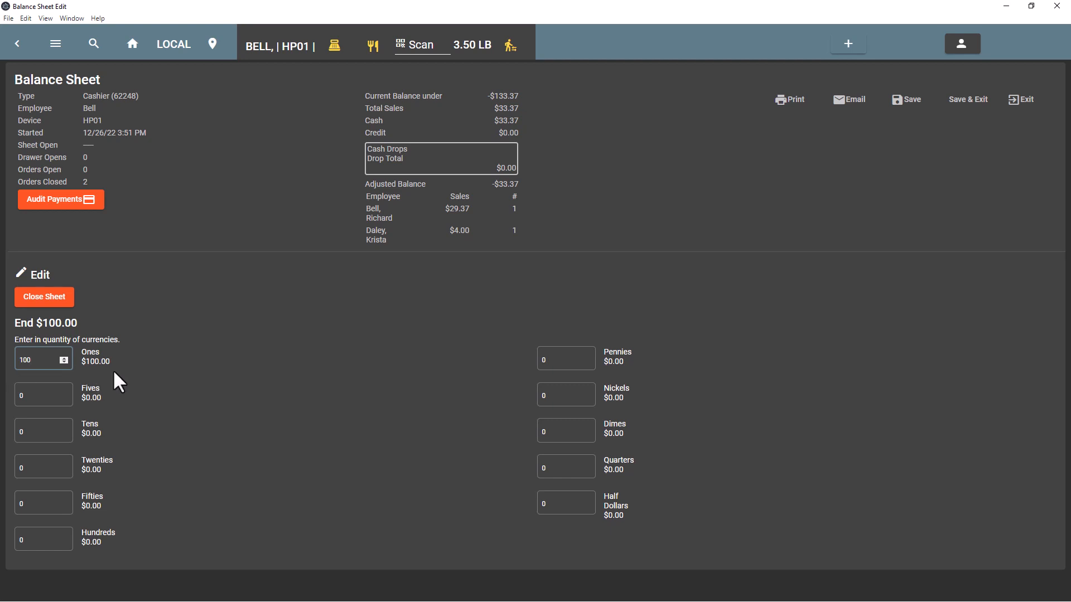
pyautogui.moveTo(262, 416)
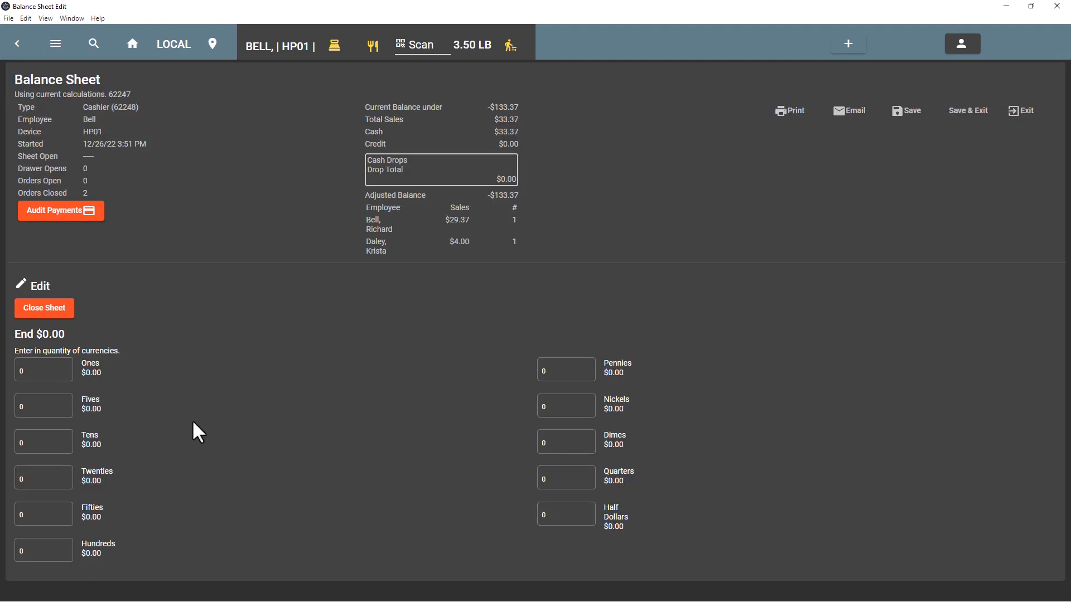
# Count 100 ones, 6 fives and 337 pennies for an ending cash total of $133.37.
pyautogui.click(37, 369)
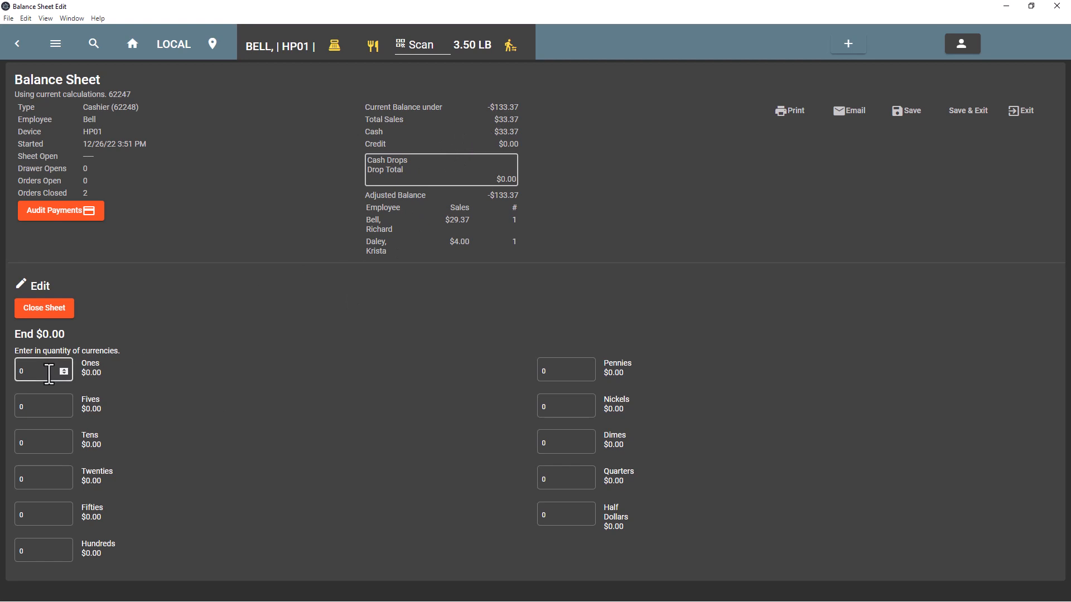
pyautogui.write('100')
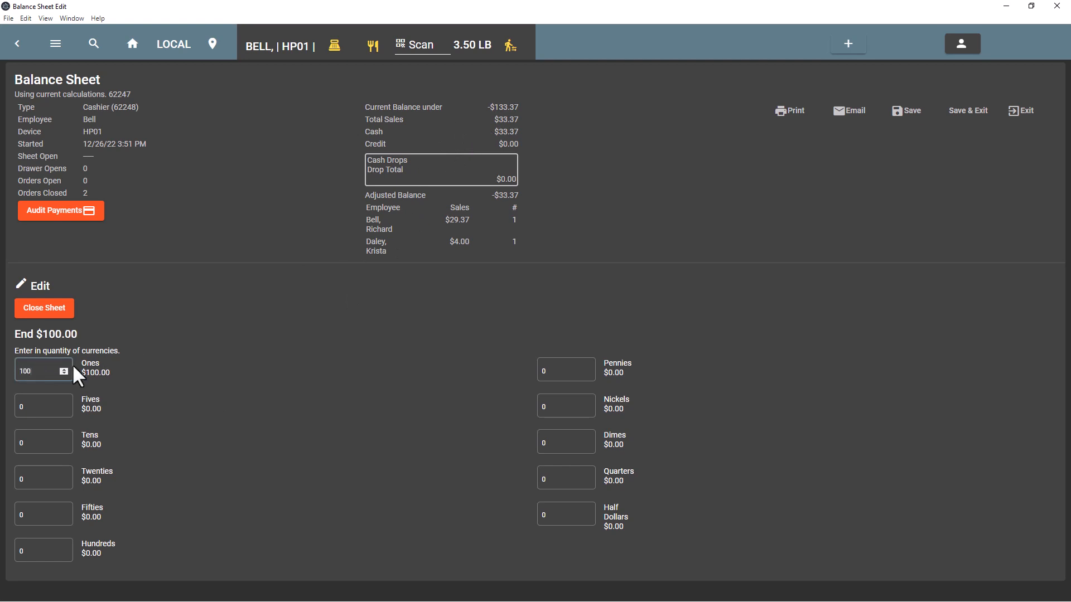
pyautogui.moveTo(570, 347)
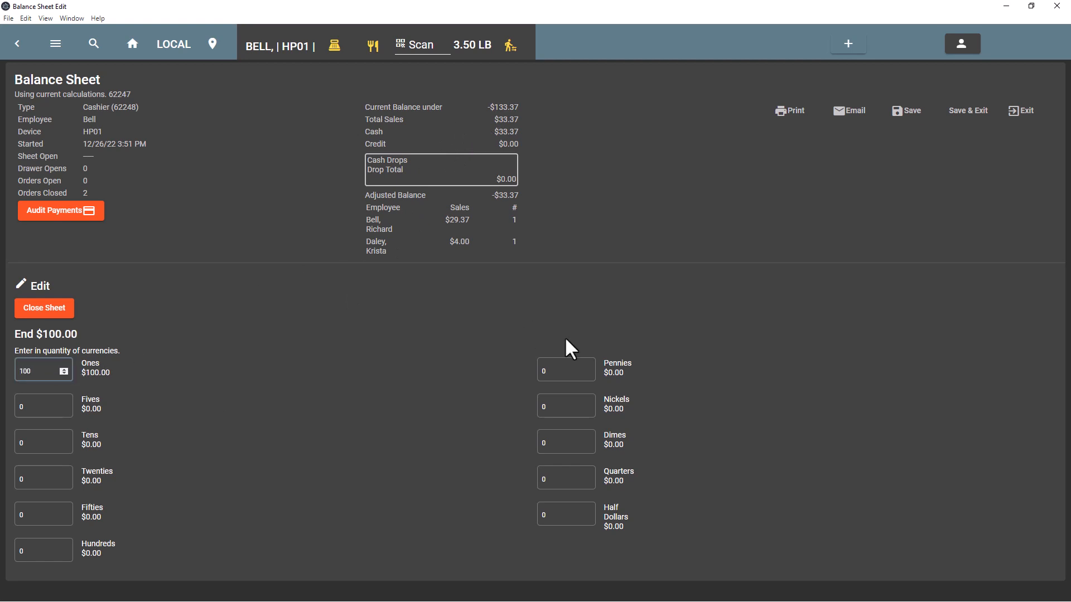
pyautogui.click(43, 405)
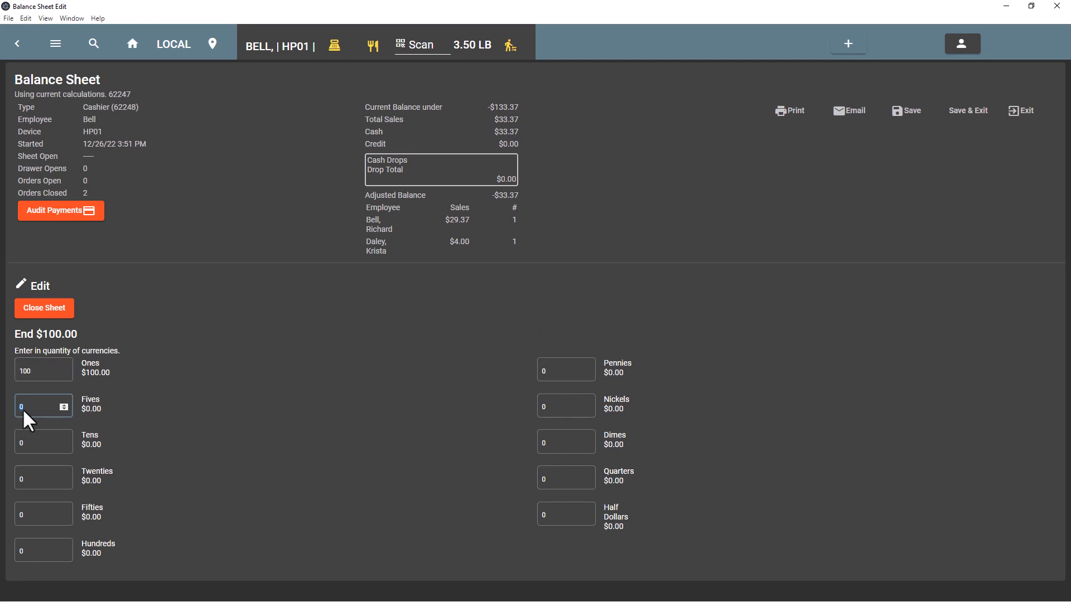
pyautogui.write('6')
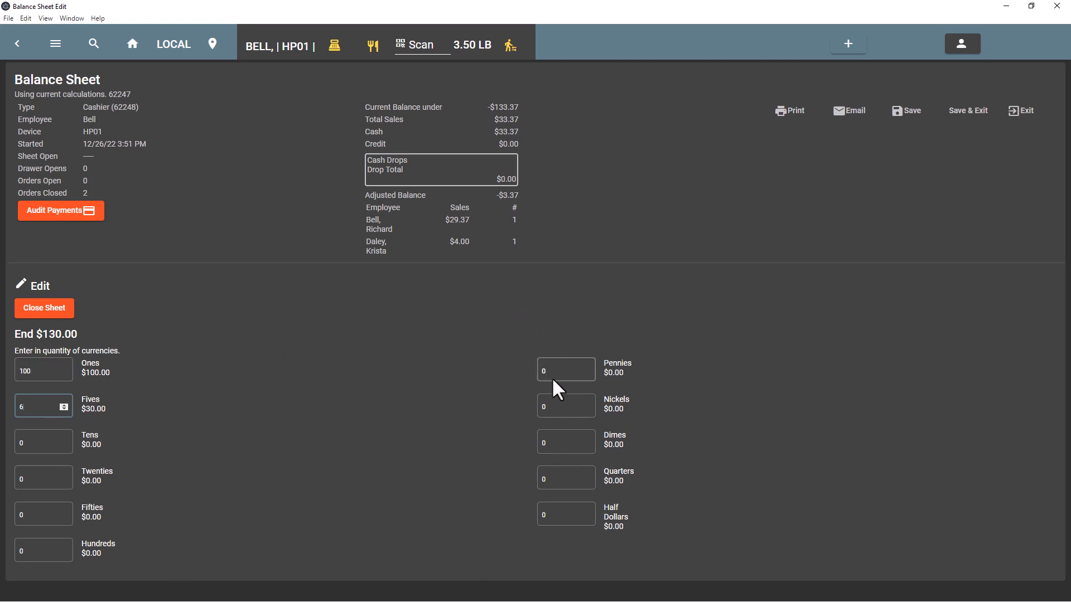
pyautogui.write('0337')
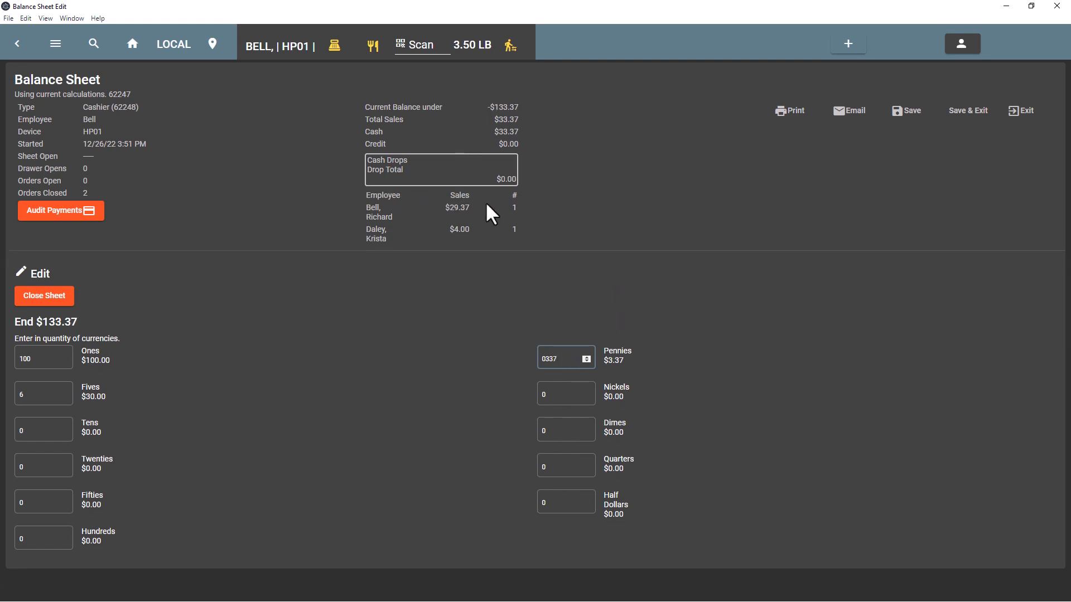
pyautogui.moveTo(548, 203)
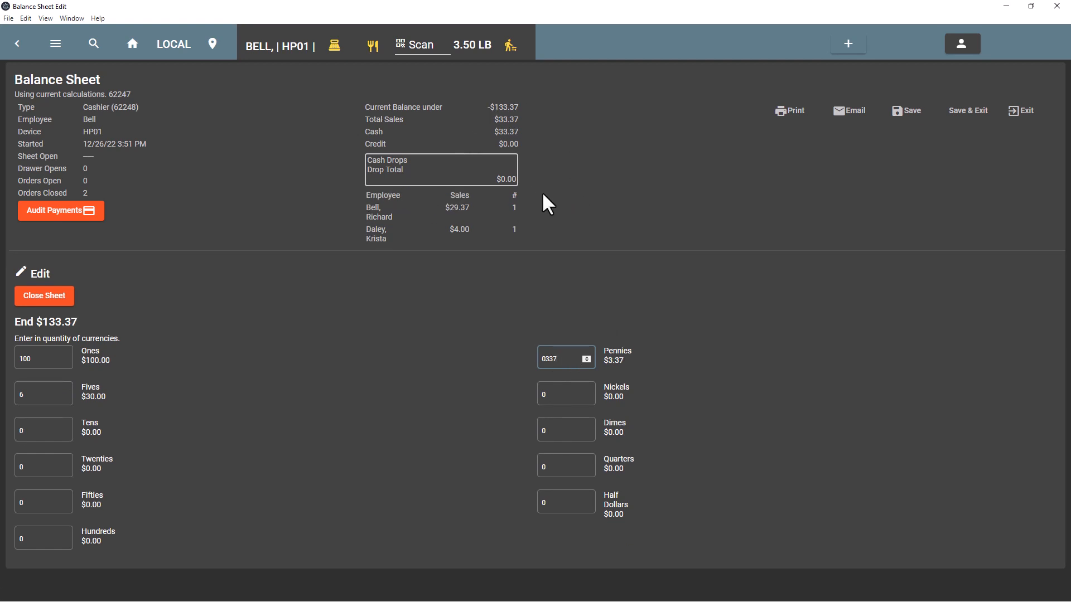
pyautogui.moveTo(789, 111)
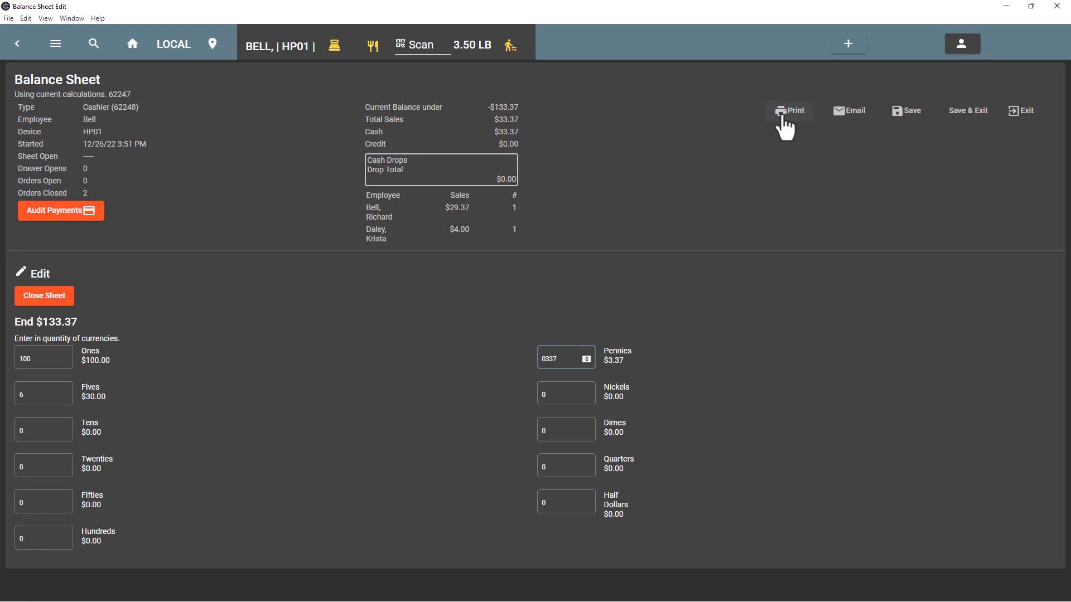
# Preview the balance sheet for printing, then dismiss the preview back to the edit screen.
pyautogui.click(788, 110)
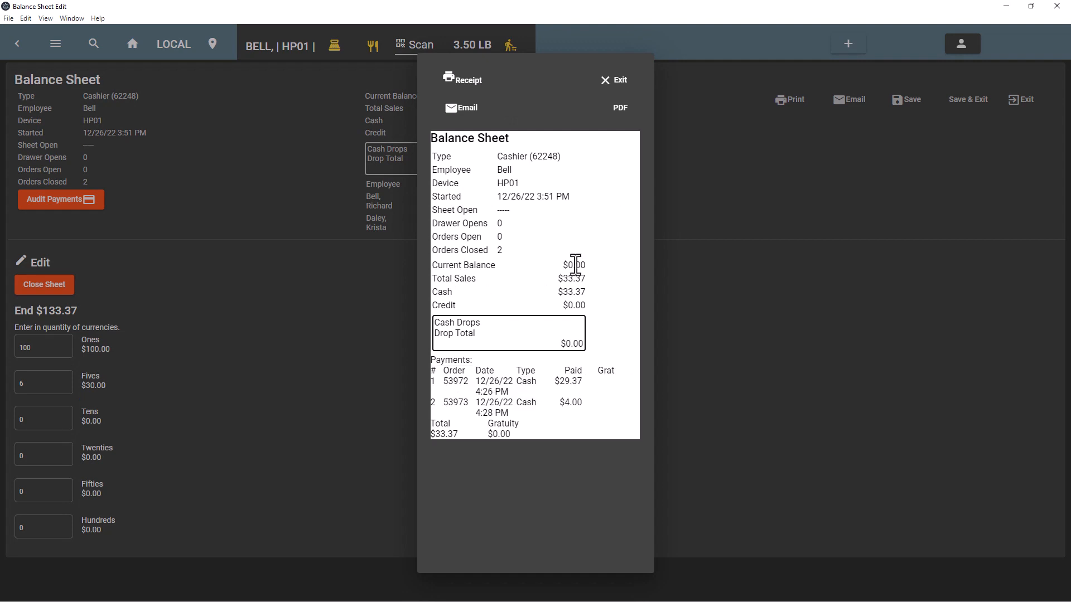
pyautogui.moveTo(498, 375)
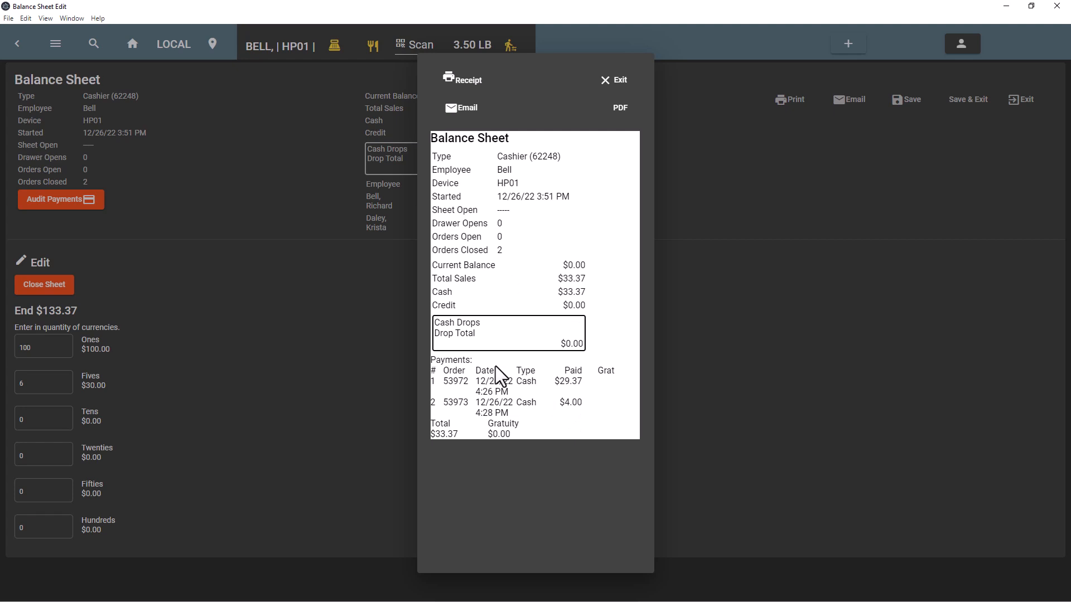
pyautogui.moveTo(553, 368)
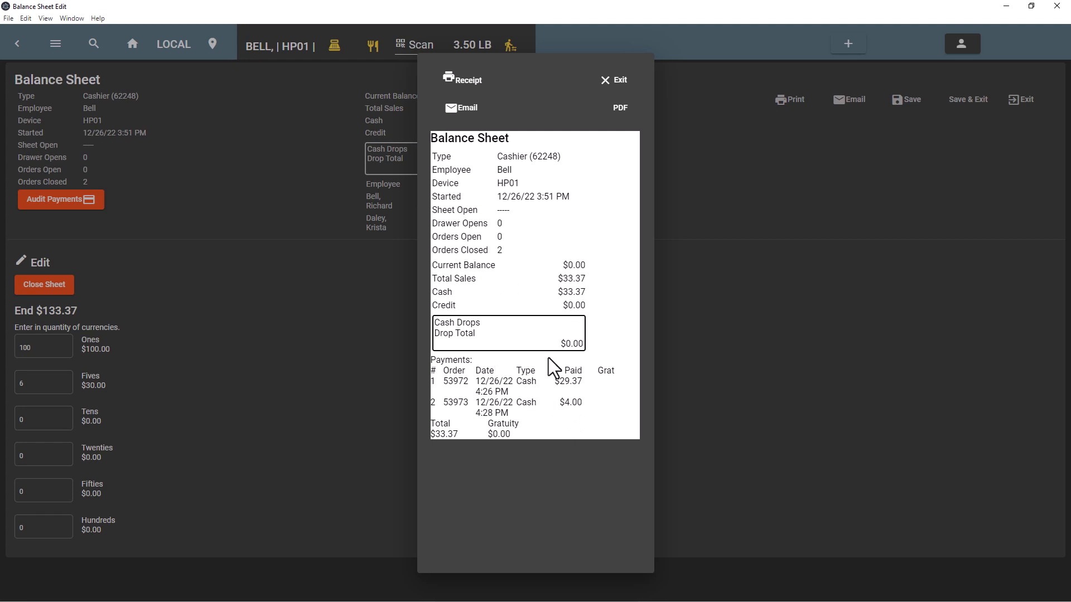
pyautogui.moveTo(477, 95)
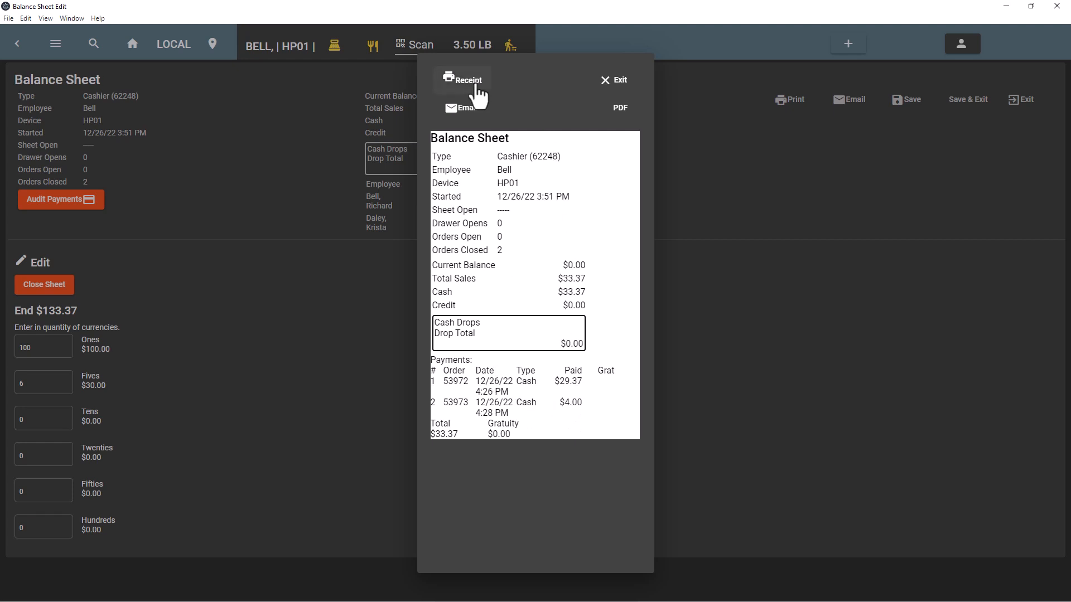
pyautogui.moveTo(543, 91)
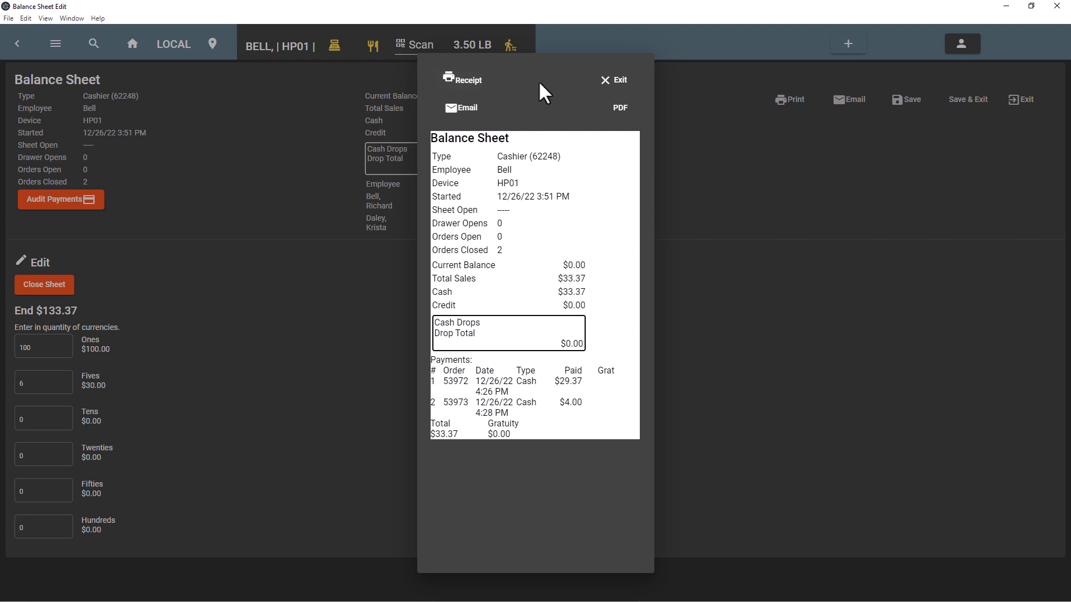
pyautogui.moveTo(612, 80)
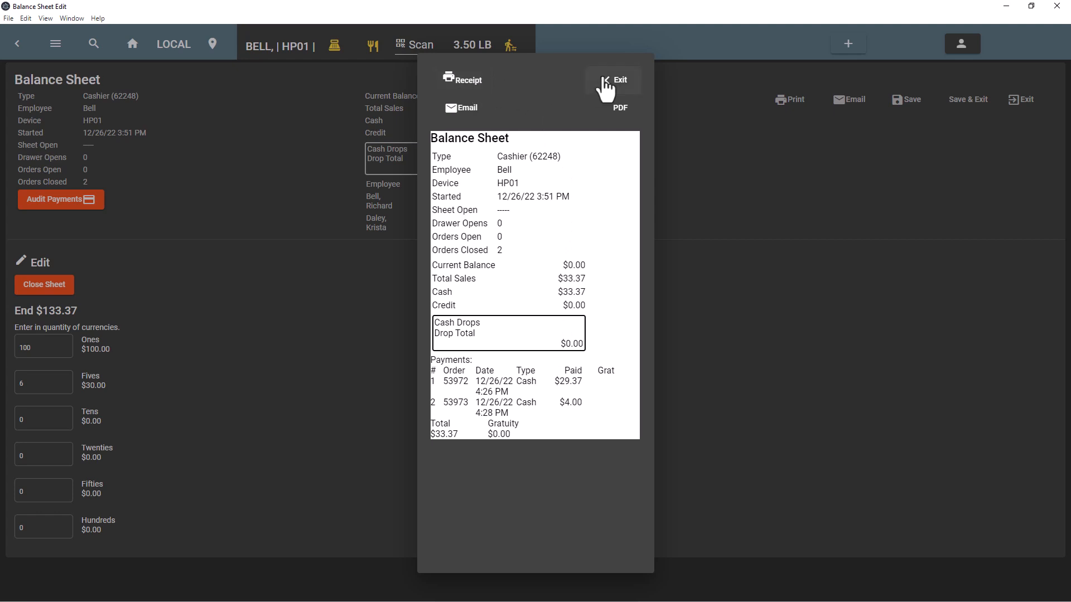
pyautogui.click(614, 80)
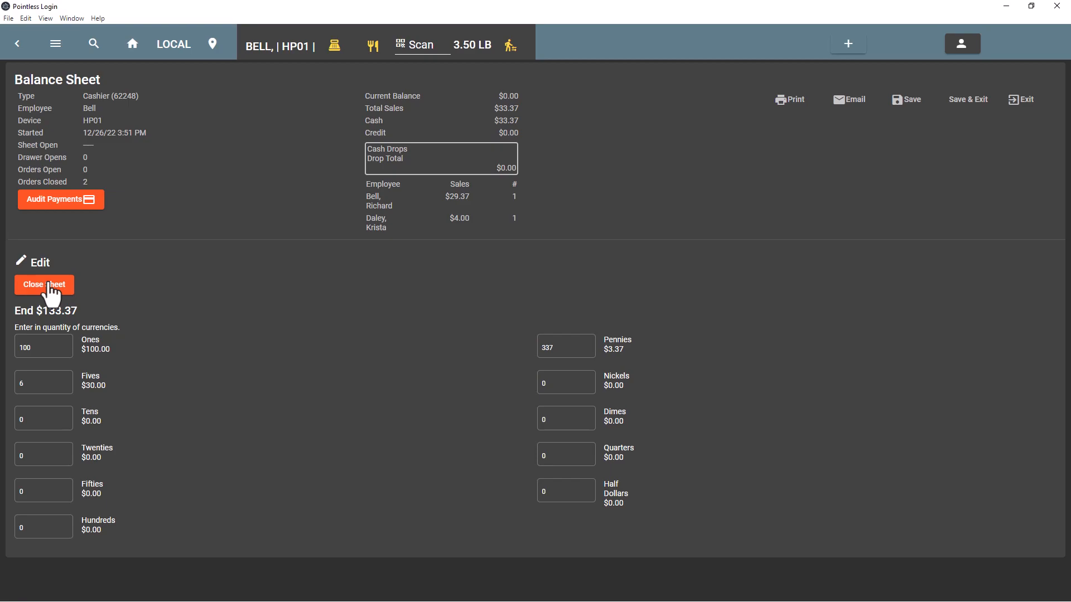
# Close out Bell's balance sheet, returning the POS to its login screen.
pyautogui.click(44, 285)
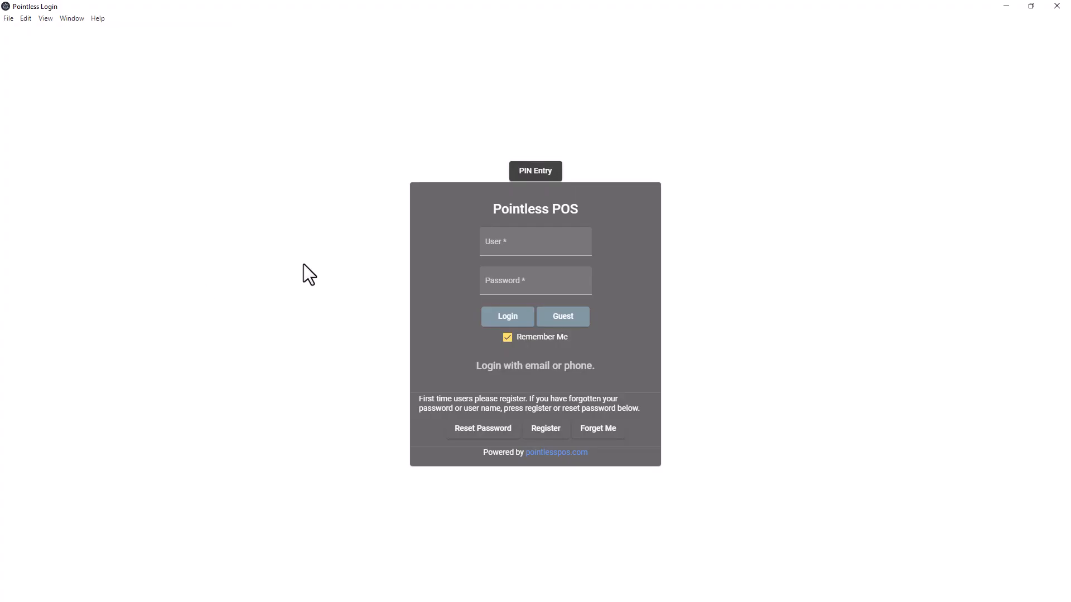
pyautogui.moveTo(329, 245)
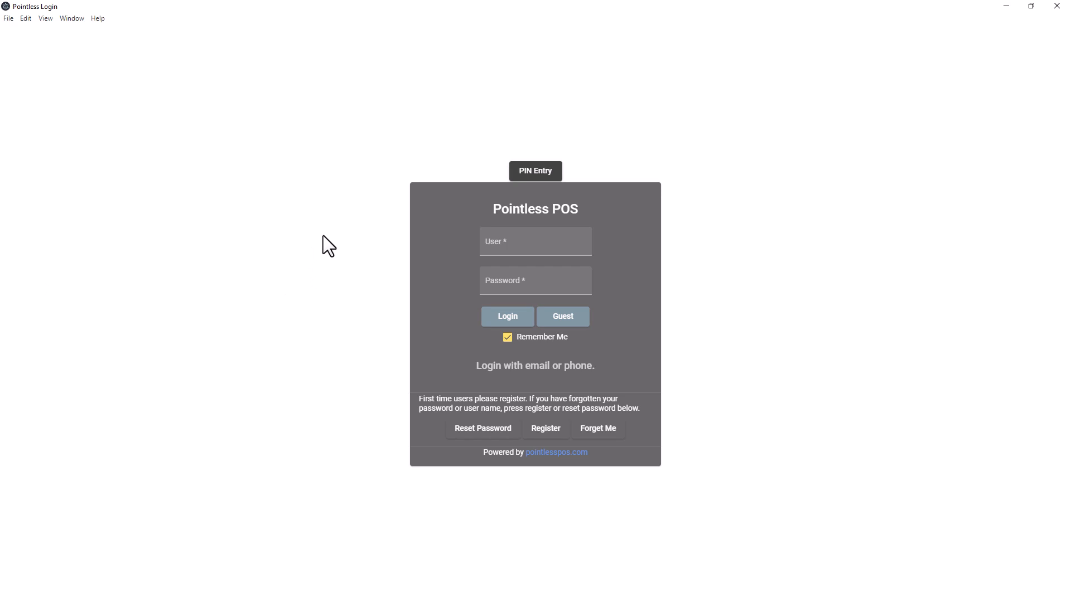
pyautogui.moveTo(466, 213)
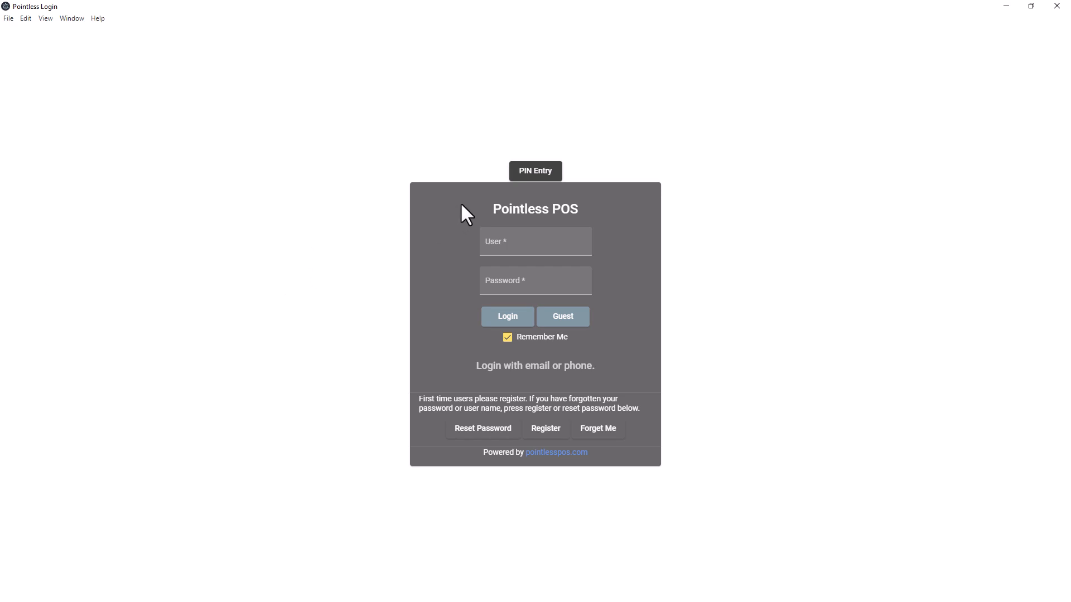
pyautogui.moveTo(554, 179)
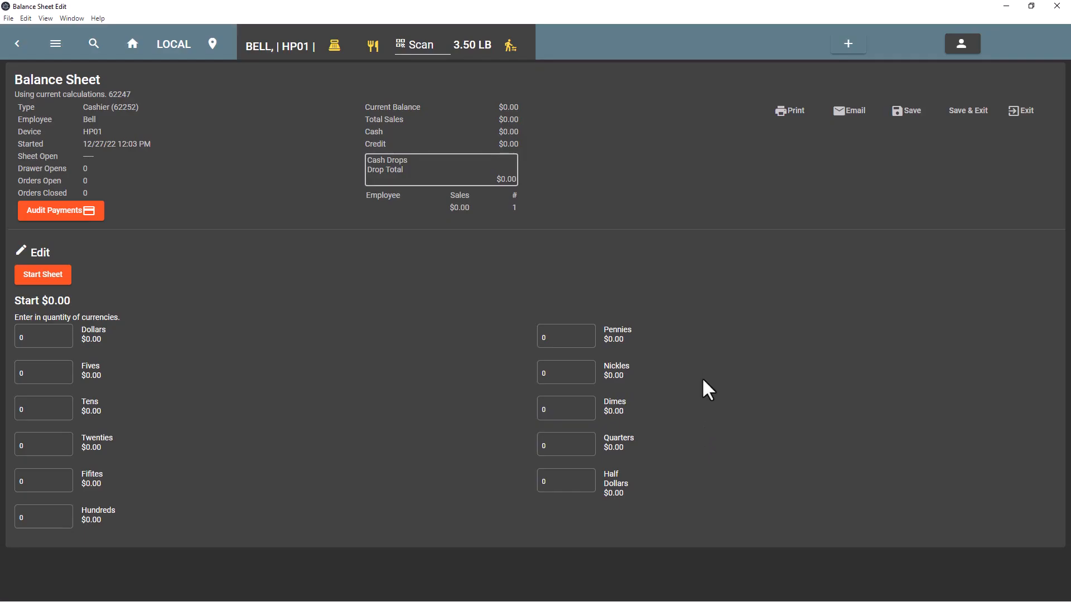
pyautogui.moveTo(709, 384)
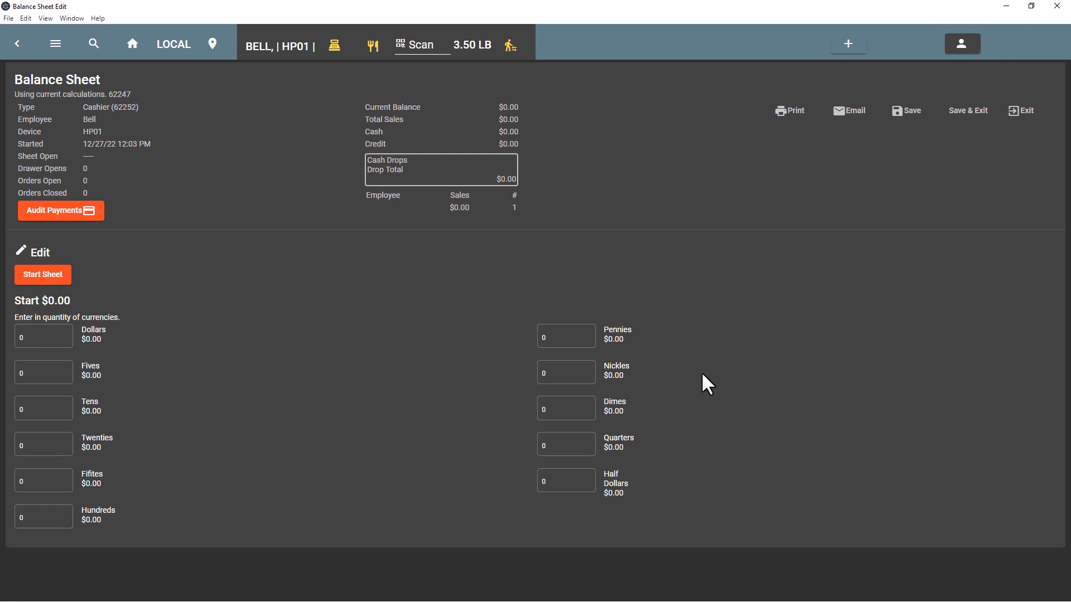
pyautogui.moveTo(661, 314)
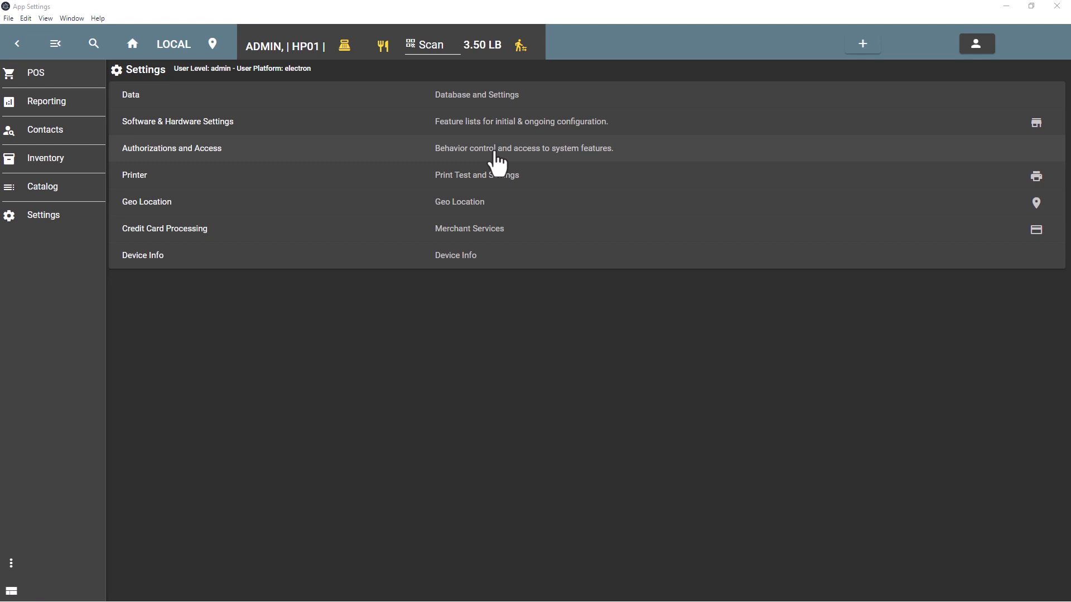
# Review the Cashier user type's behavior settings under Authorizations and Access, then exit to the list.
pyautogui.click(171, 147)
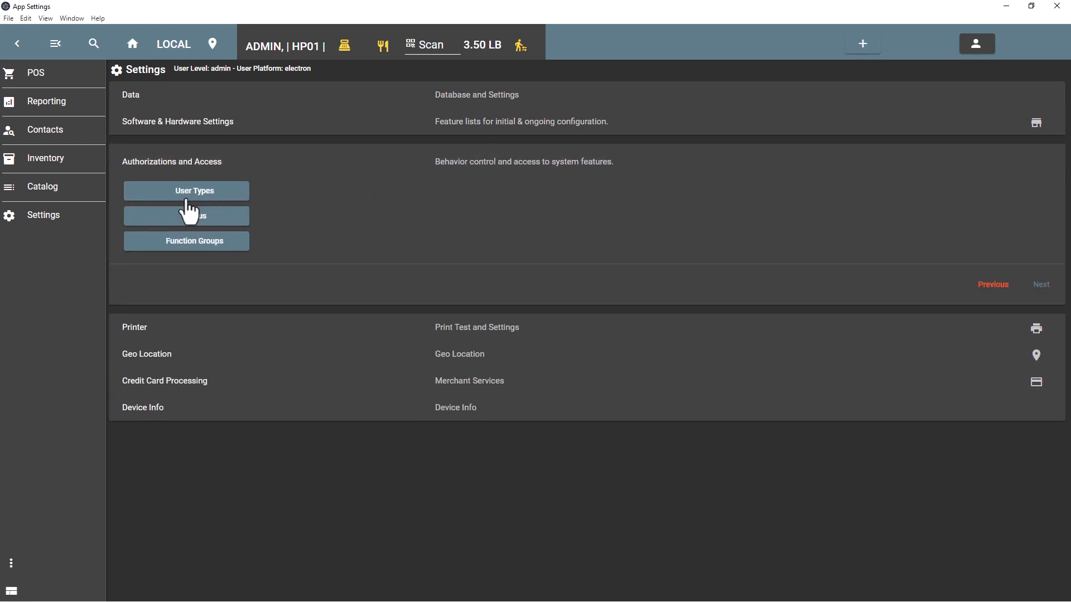
pyautogui.click(185, 191)
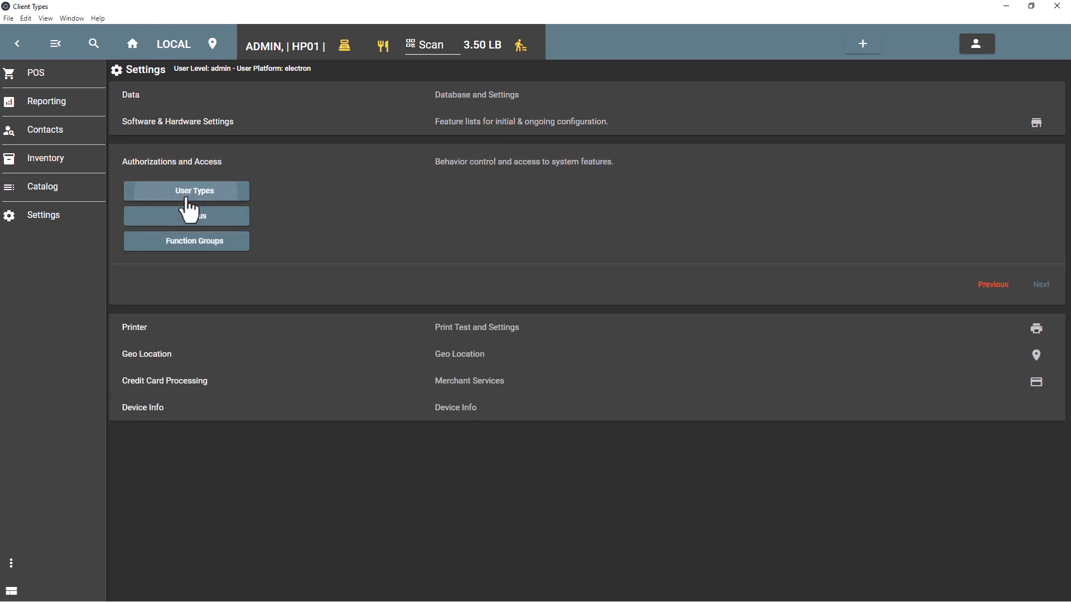
pyautogui.click(186, 190)
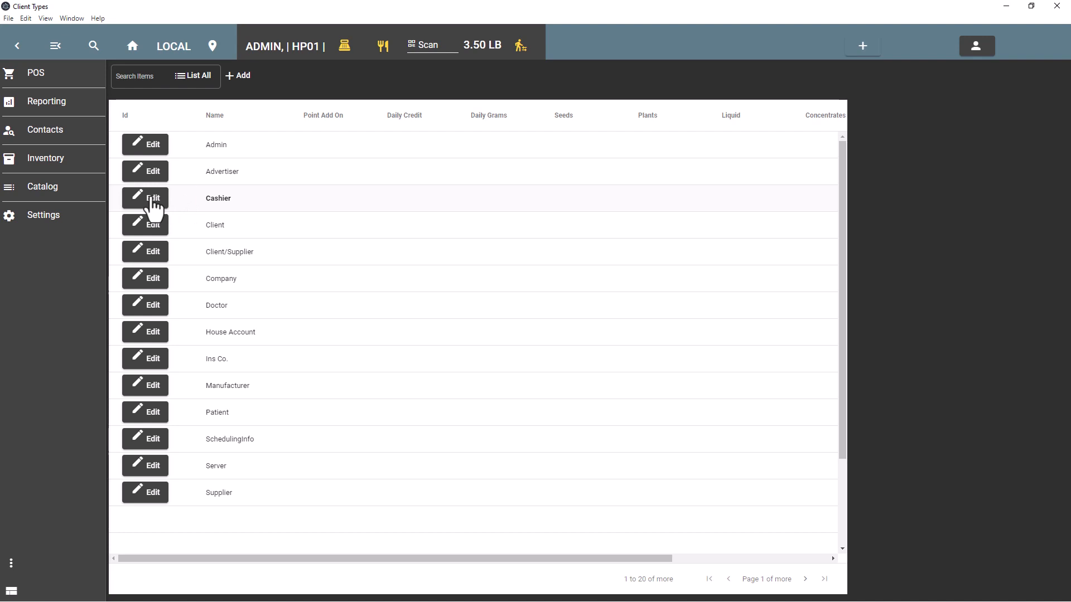
pyautogui.click(144, 198)
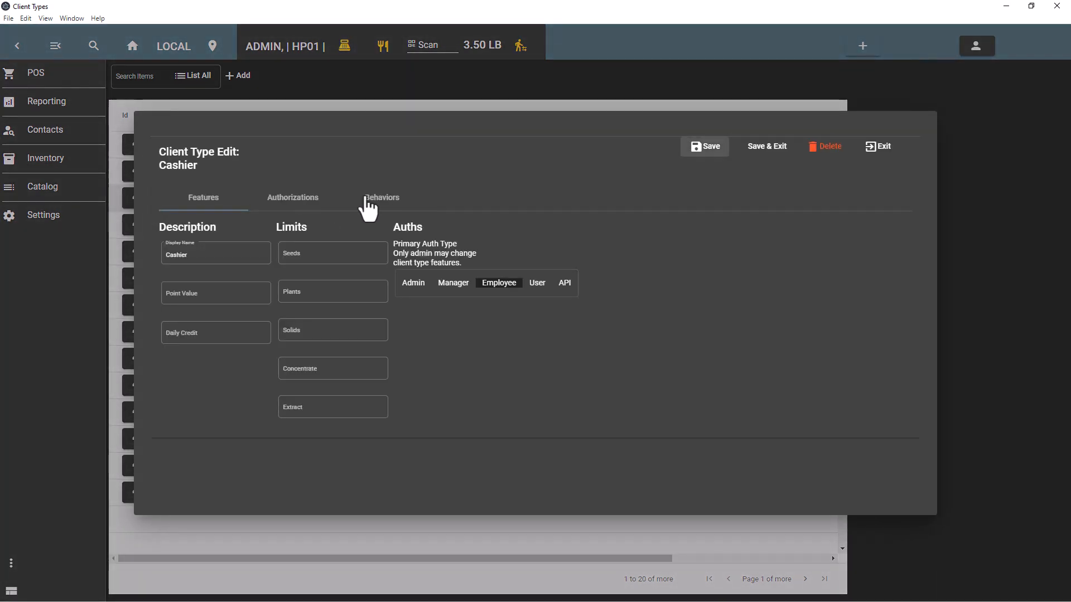
pyautogui.click(381, 197)
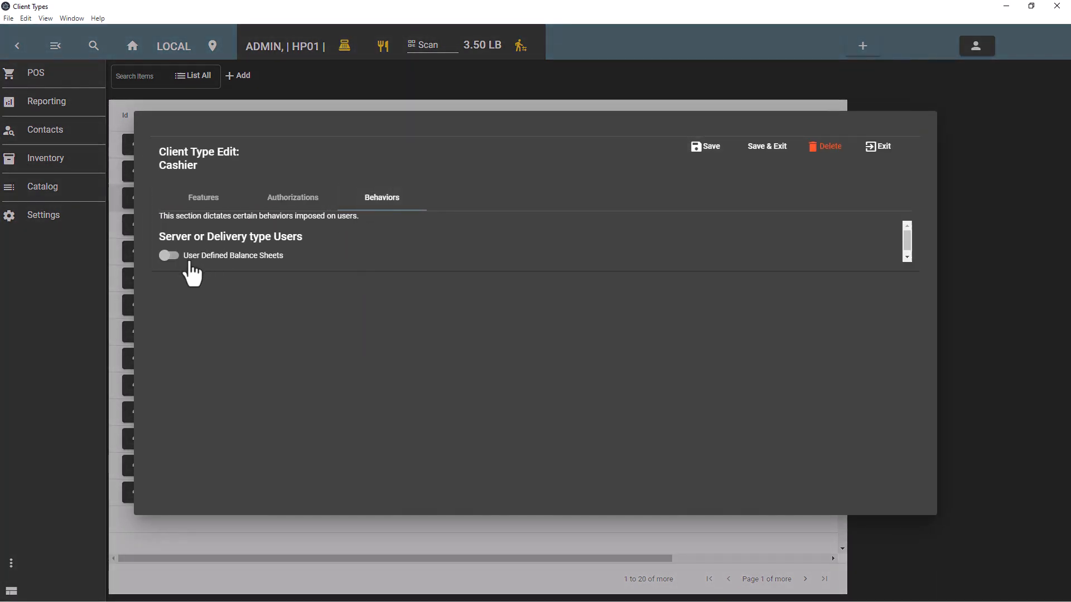
pyautogui.moveTo(212, 273)
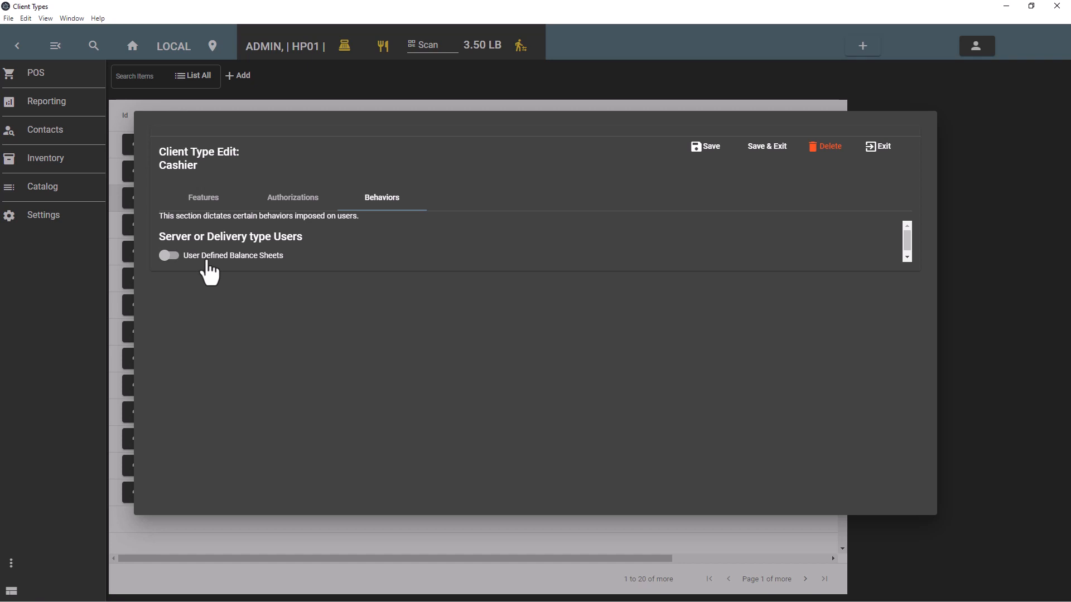
pyautogui.click(881, 146)
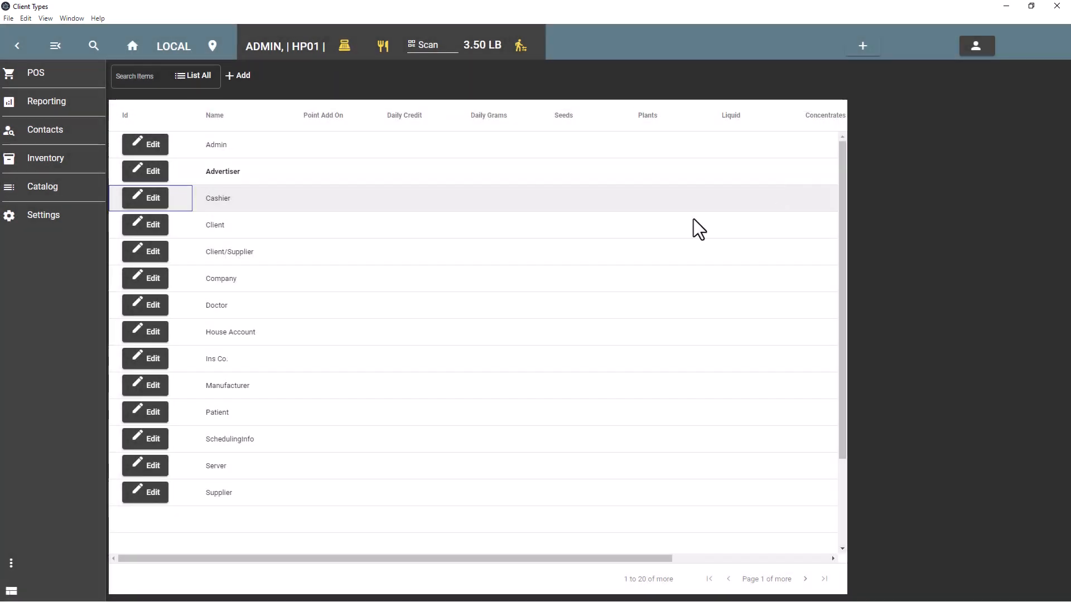
# Review the Server user type's behaviors, with User Defined Balance Sheets enabled, then exit.
pyautogui.click(144, 466)
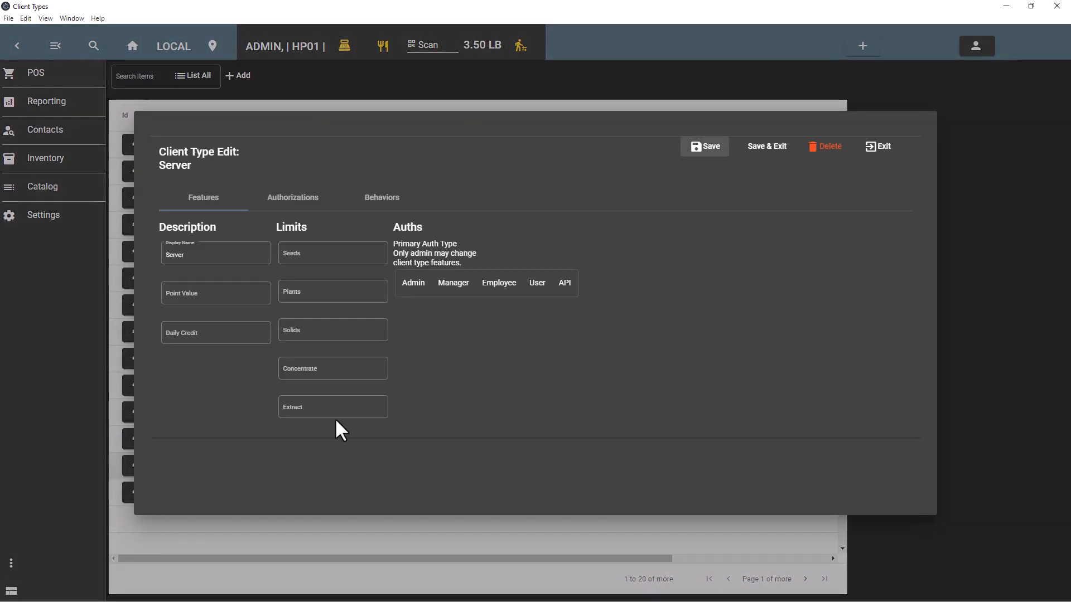
pyautogui.click(382, 197)
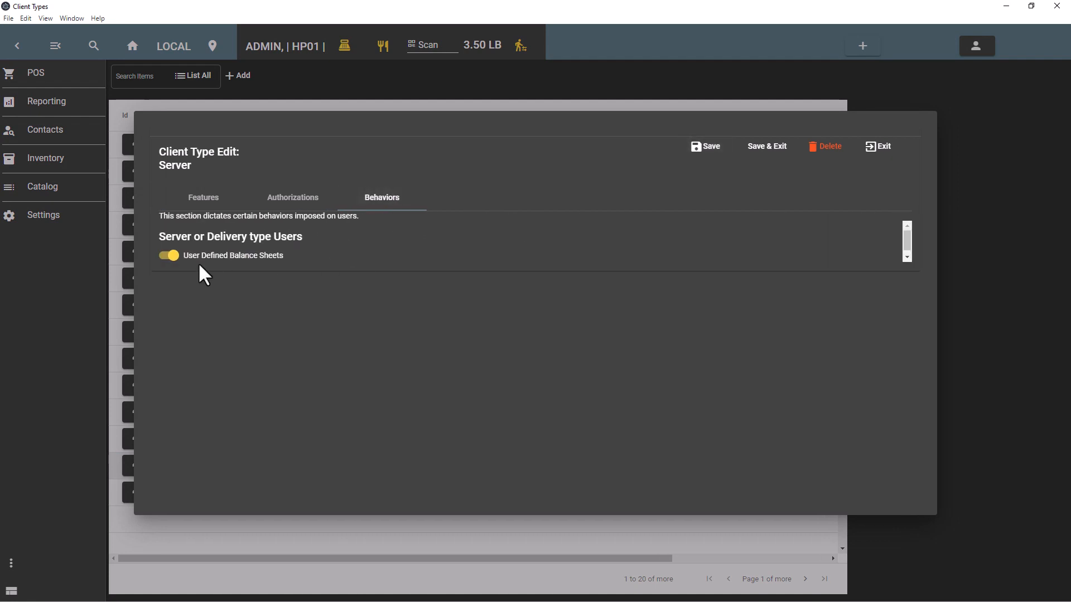
pyautogui.moveTo(584, 259)
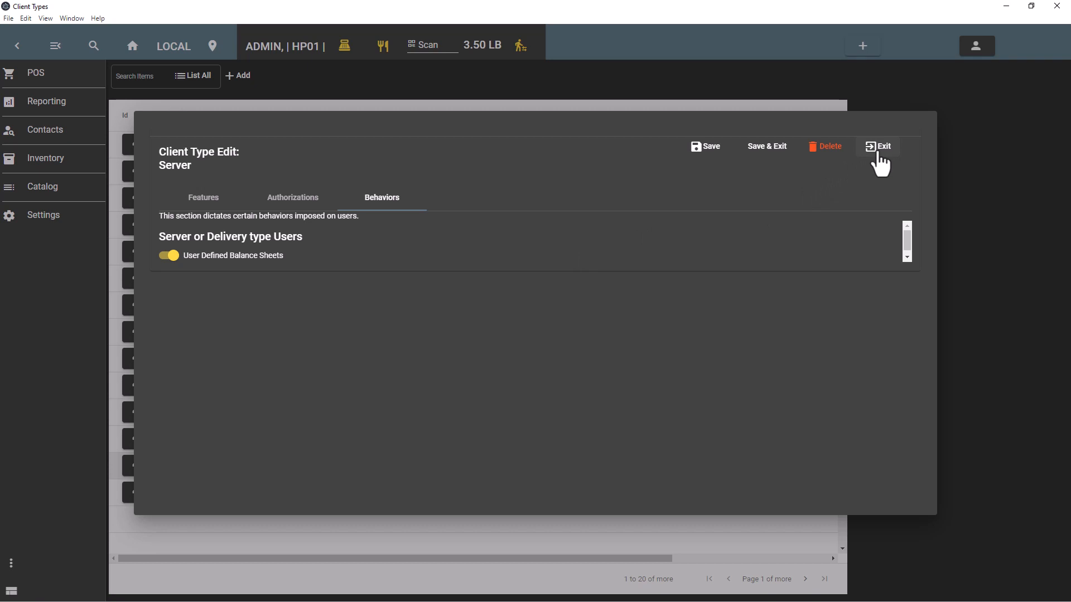
pyautogui.click(882, 146)
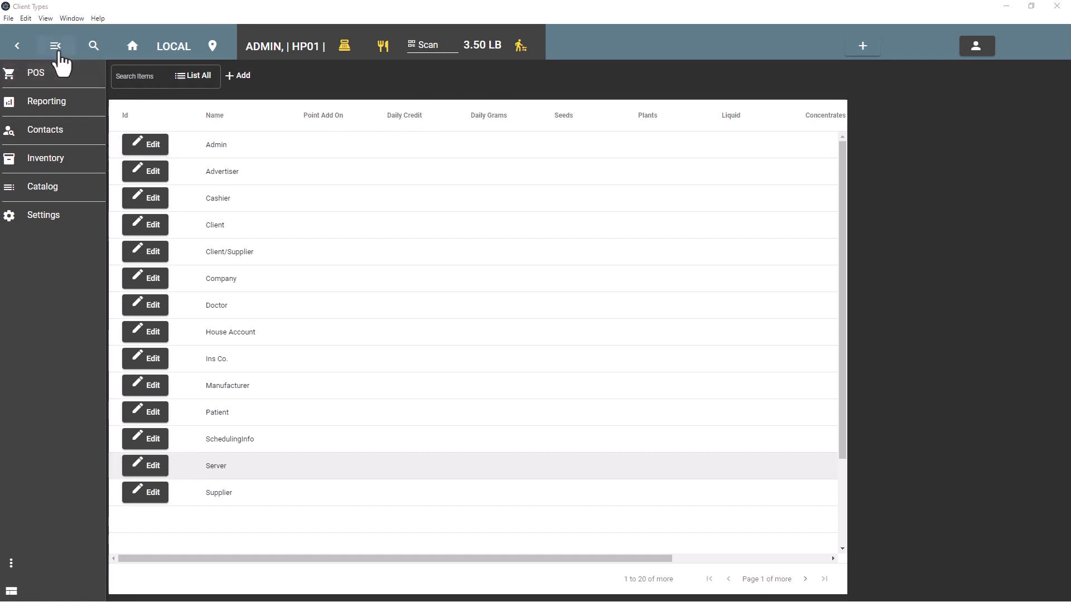
pyautogui.moveTo(45, 130)
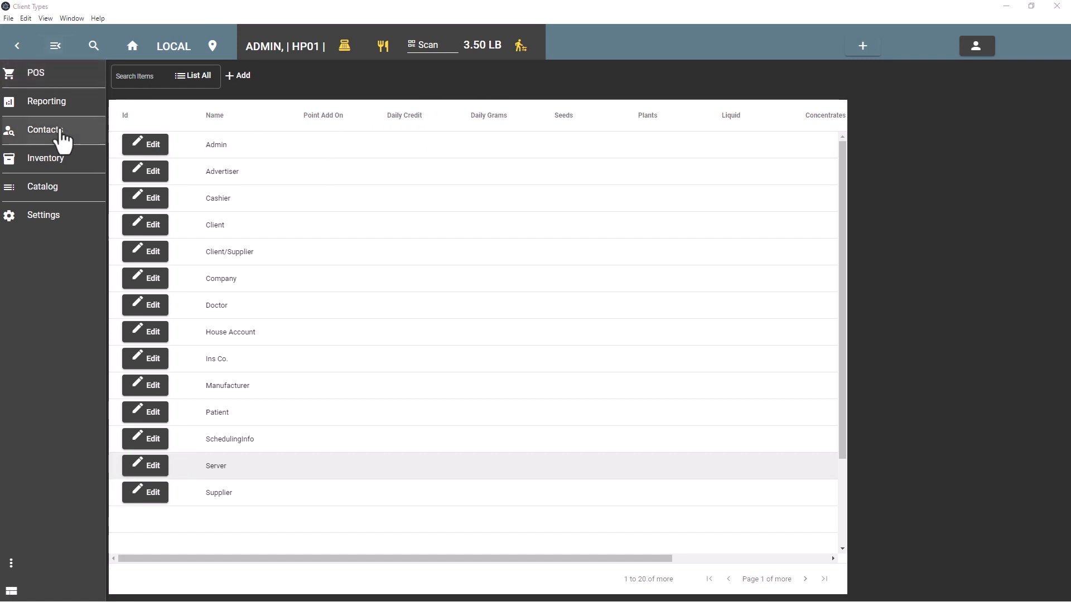
# Show employee Bell's record and keep his client type set to Cashier.
pyautogui.click(45, 130)
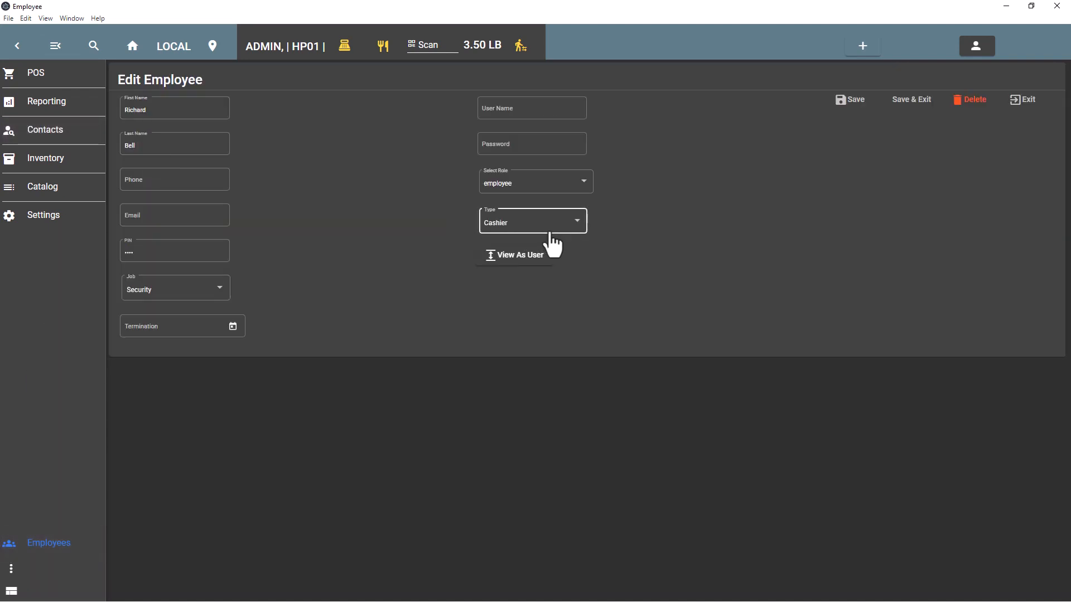
pyautogui.click(535, 180)
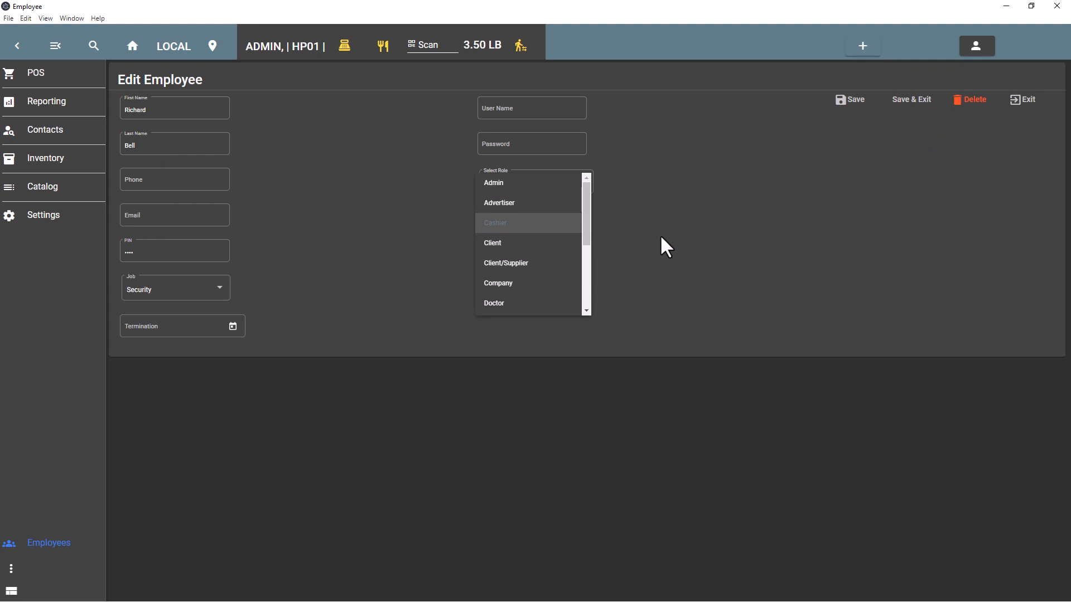
pyautogui.click(494, 222)
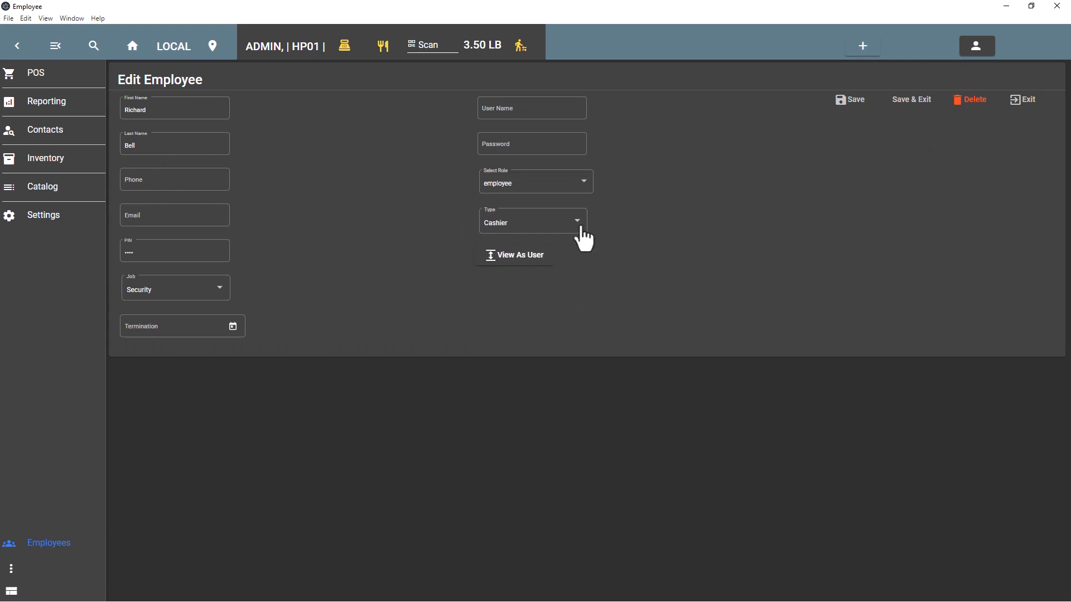